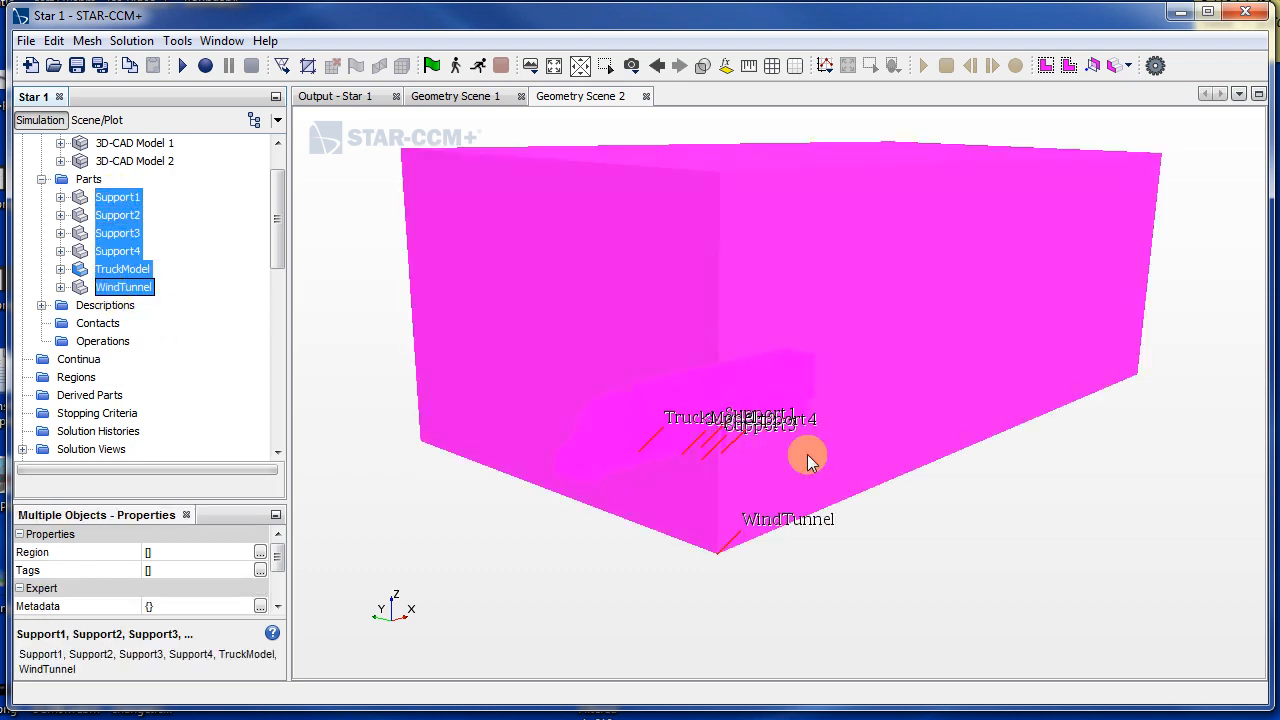
{"action": "mouse_move", "coordinate": [811, 458]}
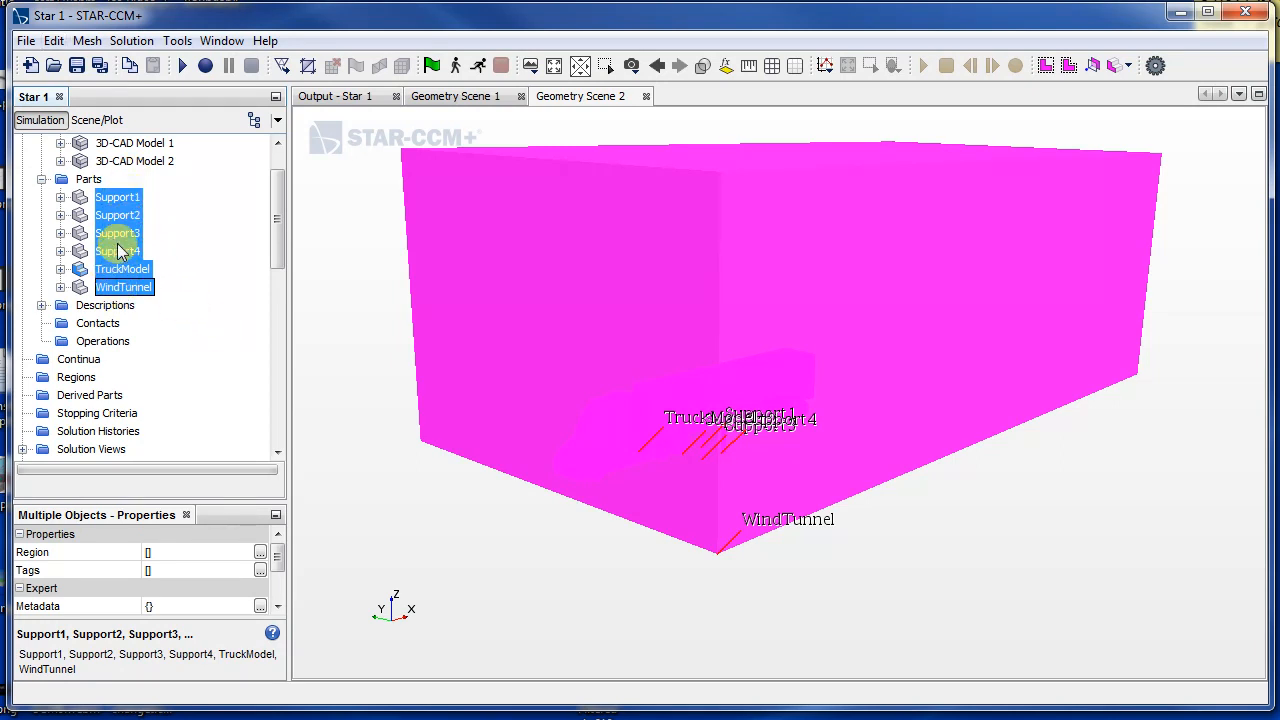
- Assign Support1–WindTunnel to one region, creating a boundary for each part surface
{"action": "right_click", "coordinate": [118, 215]}
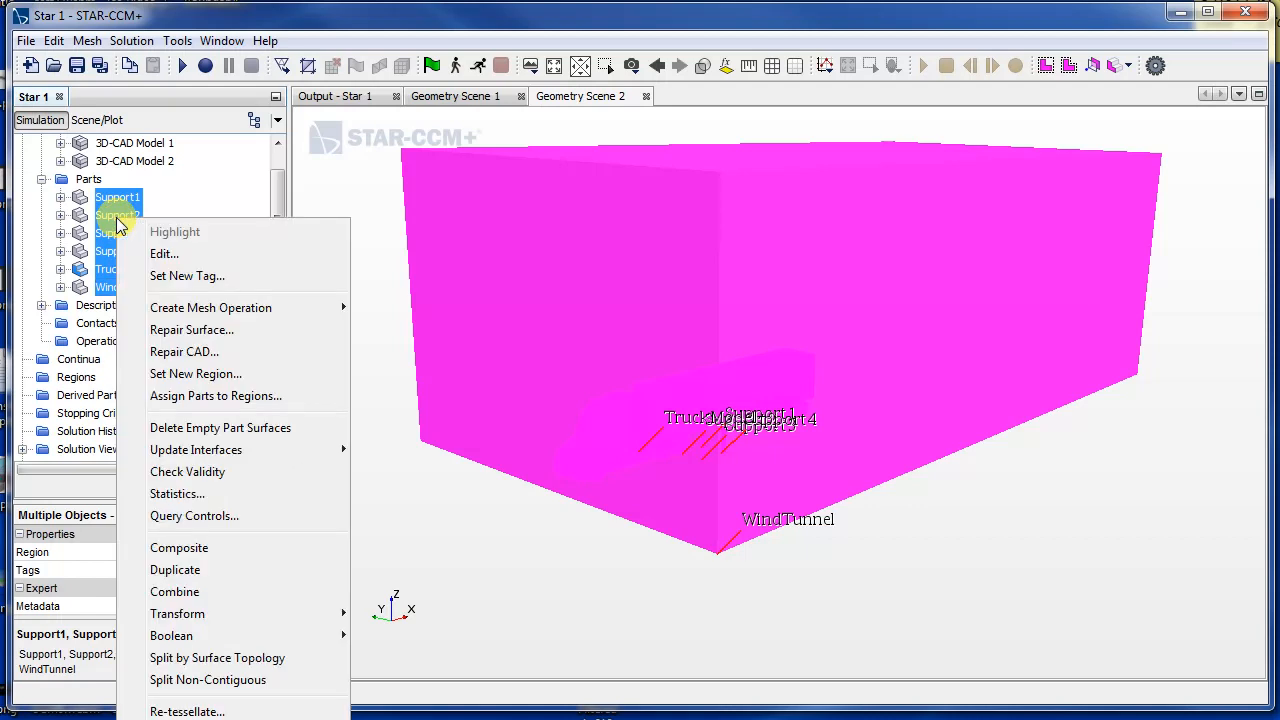
{"action": "mouse_move", "coordinate": [268, 440]}
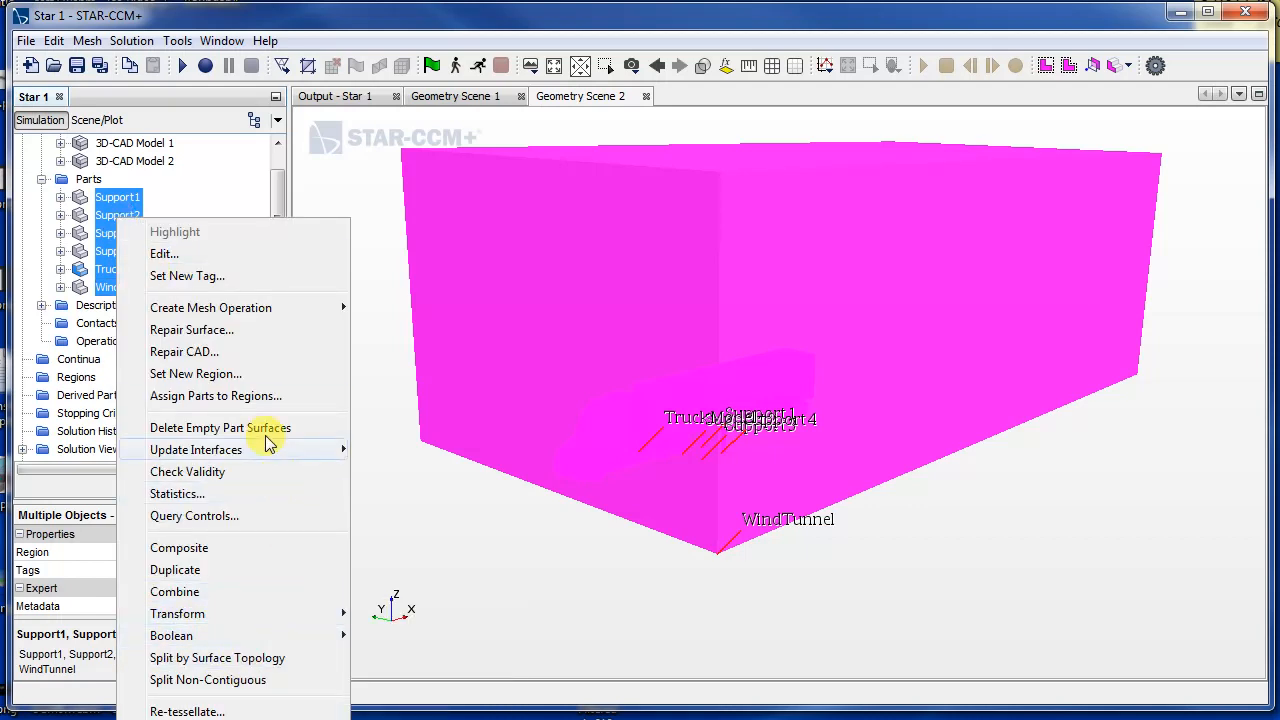
{"action": "left_click", "coordinate": [215, 396]}
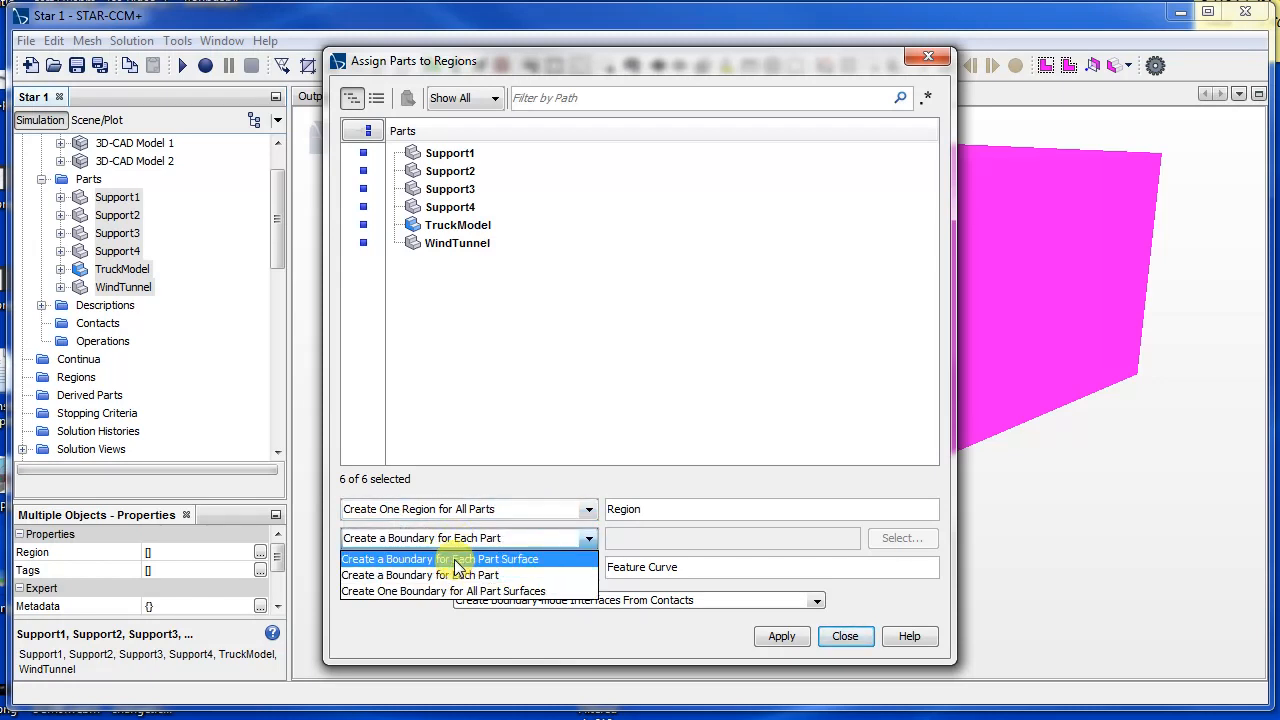
{"action": "left_click", "coordinate": [440, 558]}
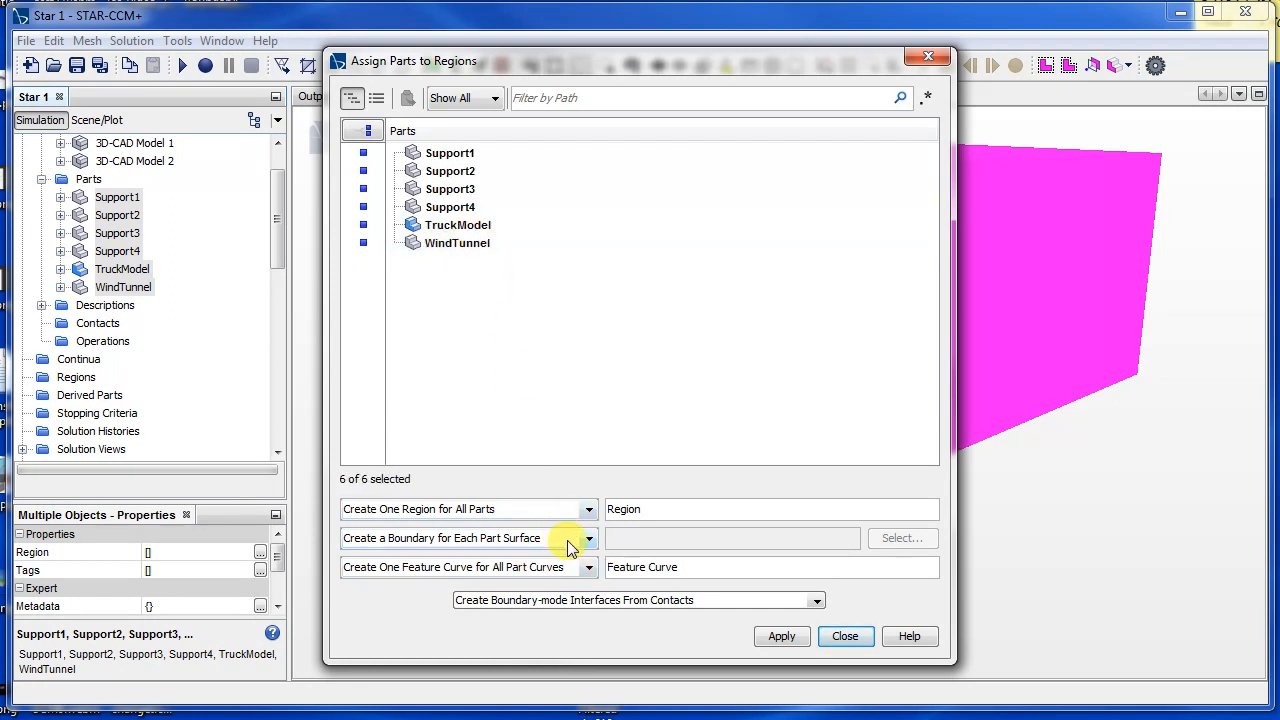
{"action": "mouse_move", "coordinate": [571, 568]}
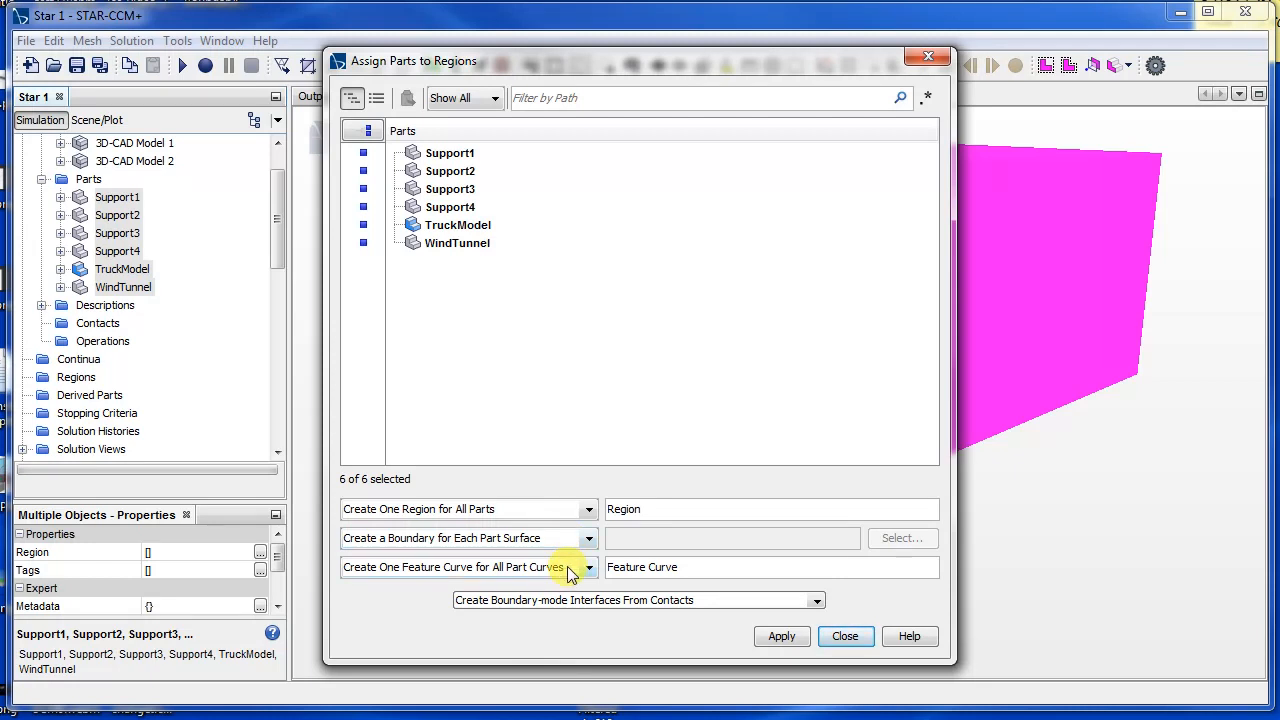
{"action": "mouse_move", "coordinate": [638, 600]}
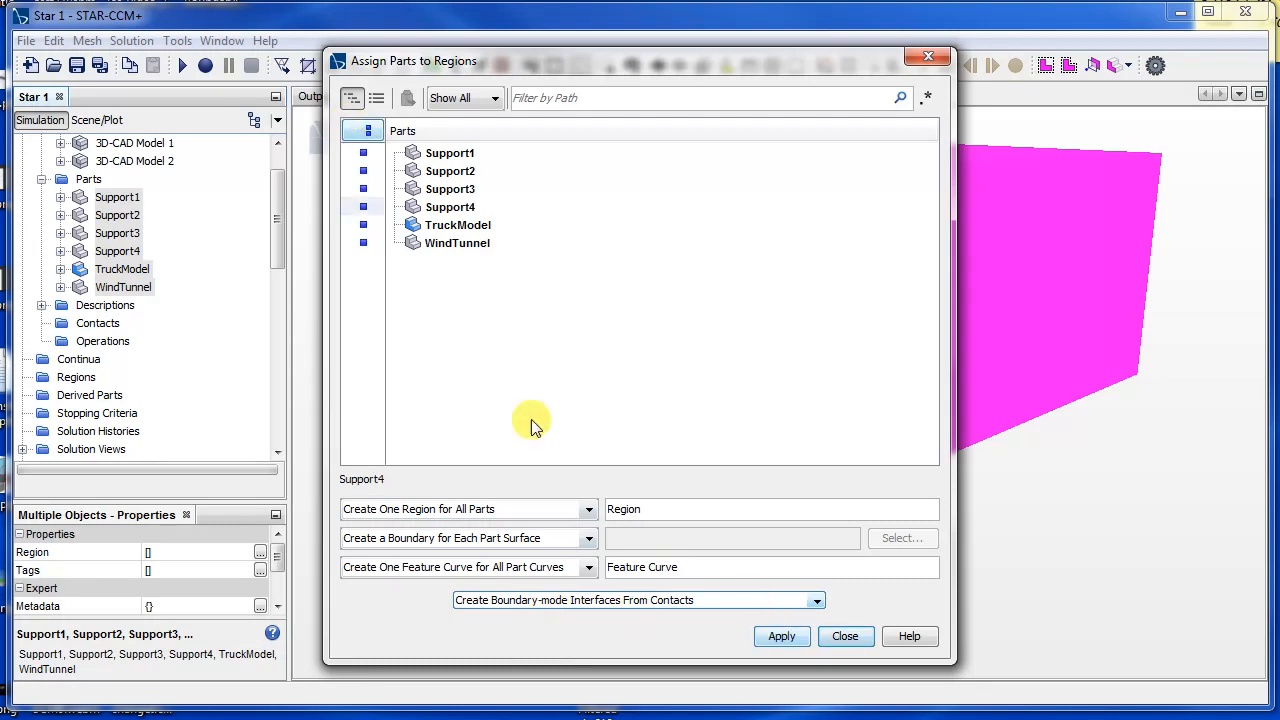
{"action": "left_click", "coordinate": [781, 636]}
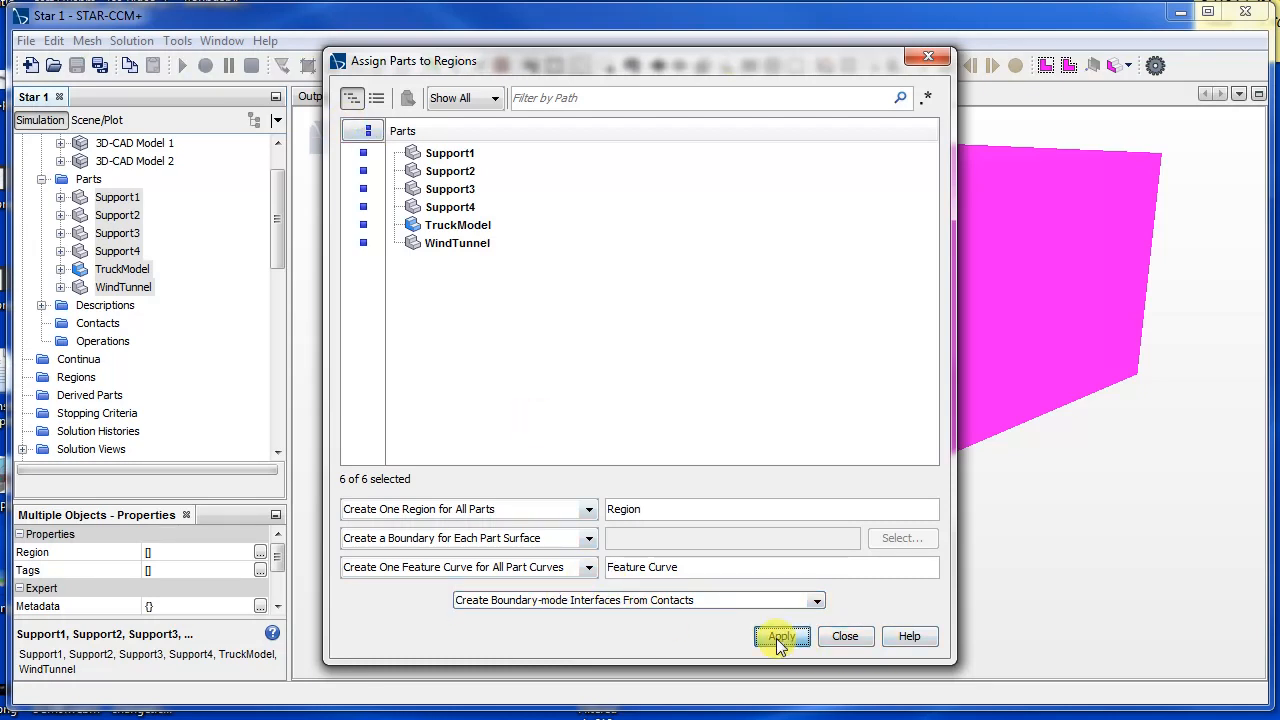
{"action": "left_click", "coordinate": [779, 636]}
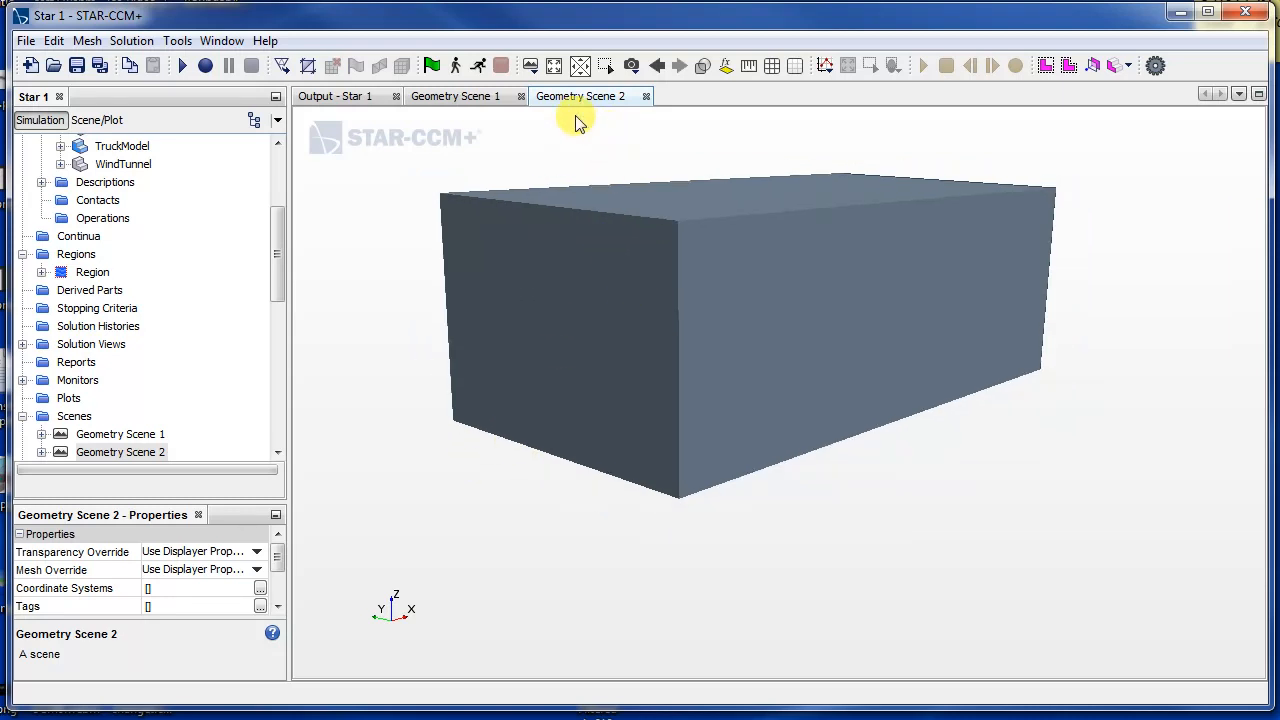
{"action": "mouse_move", "coordinate": [335, 248]}
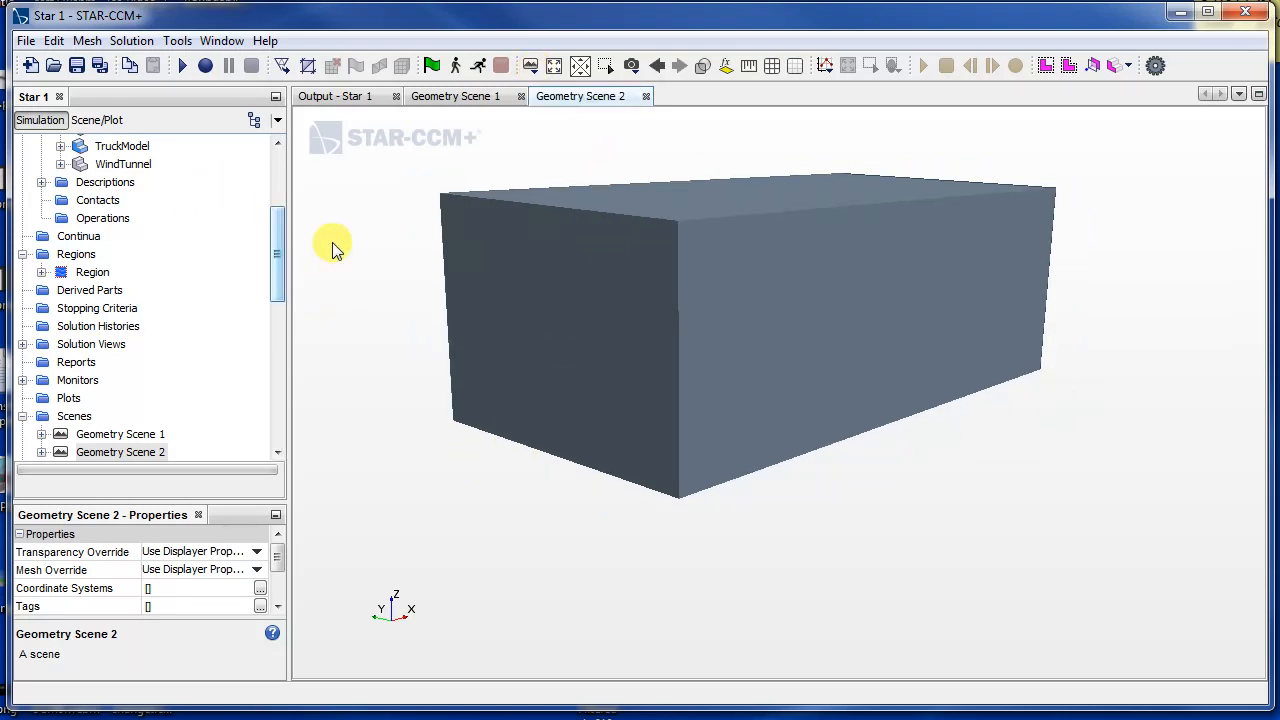
- Hide the WindTunnel Default surface so the truck and supports are visible
{"action": "left_click", "coordinate": [149, 199]}
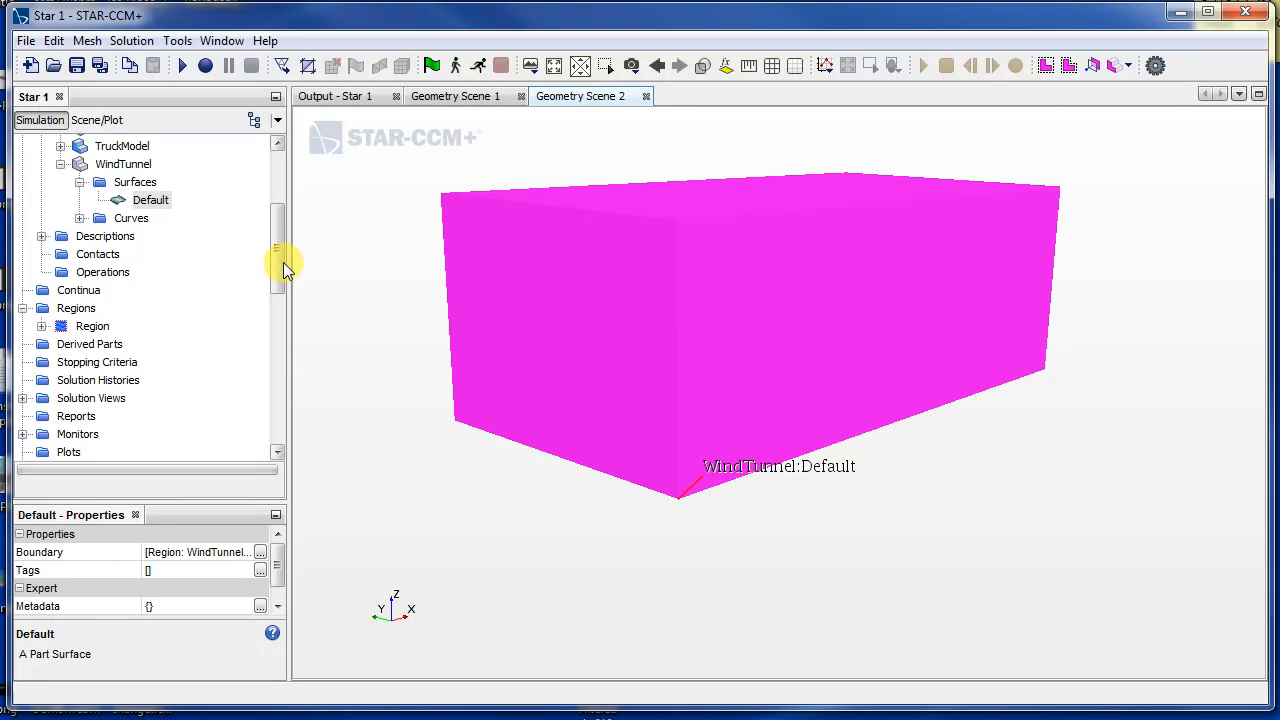
{"action": "right_click", "coordinate": [632, 359]}
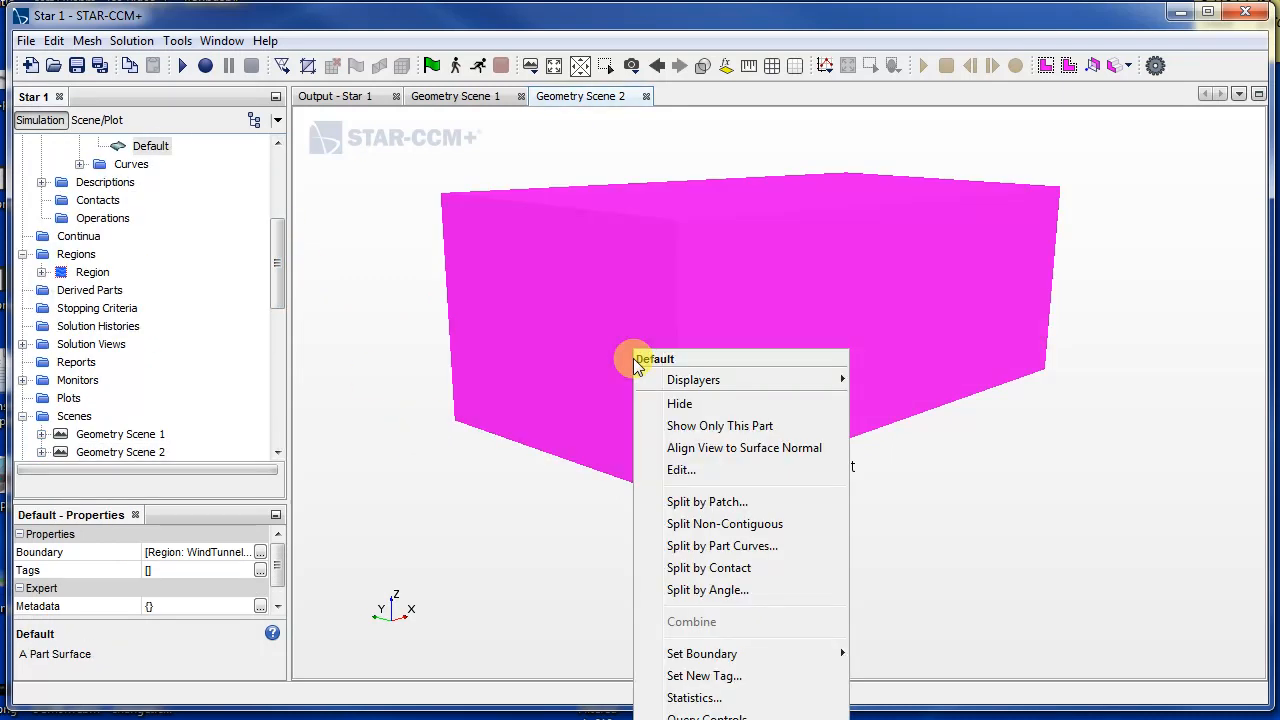
{"action": "left_click", "coordinate": [679, 403]}
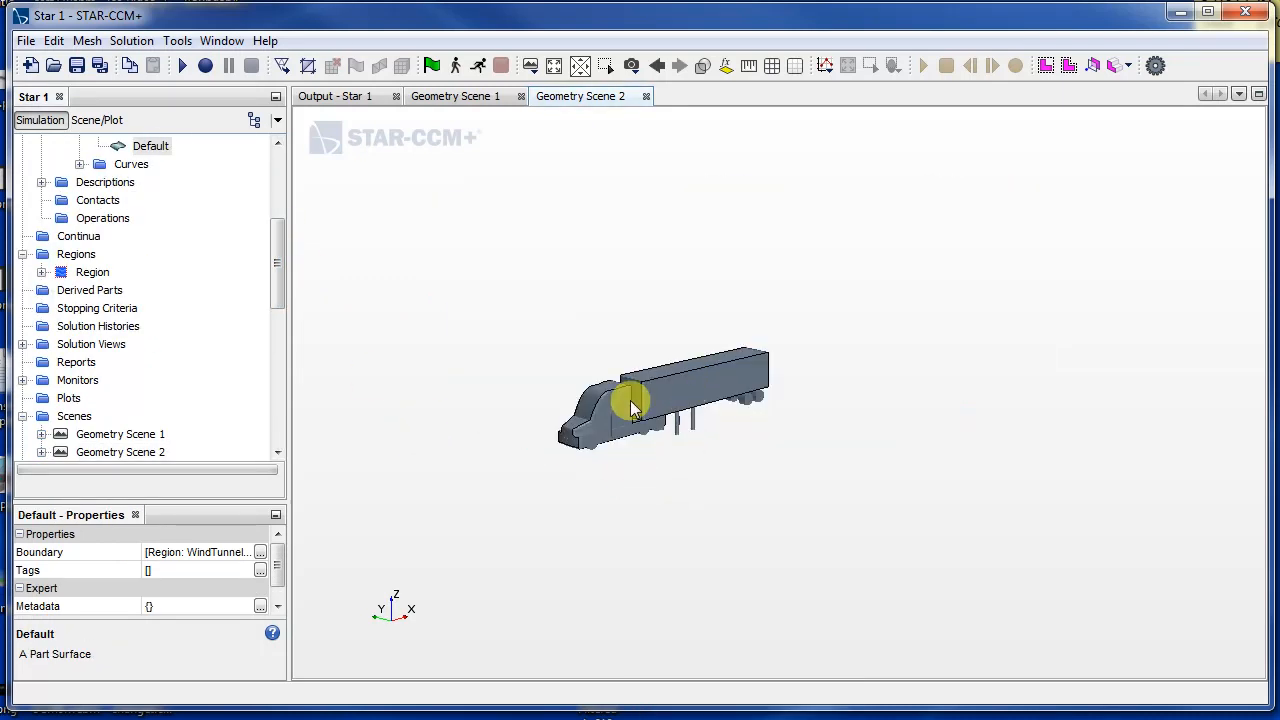
- Empty the Geometry 1 displayer by hiding and removing all its parts
{"action": "left_click", "coordinate": [97, 120]}
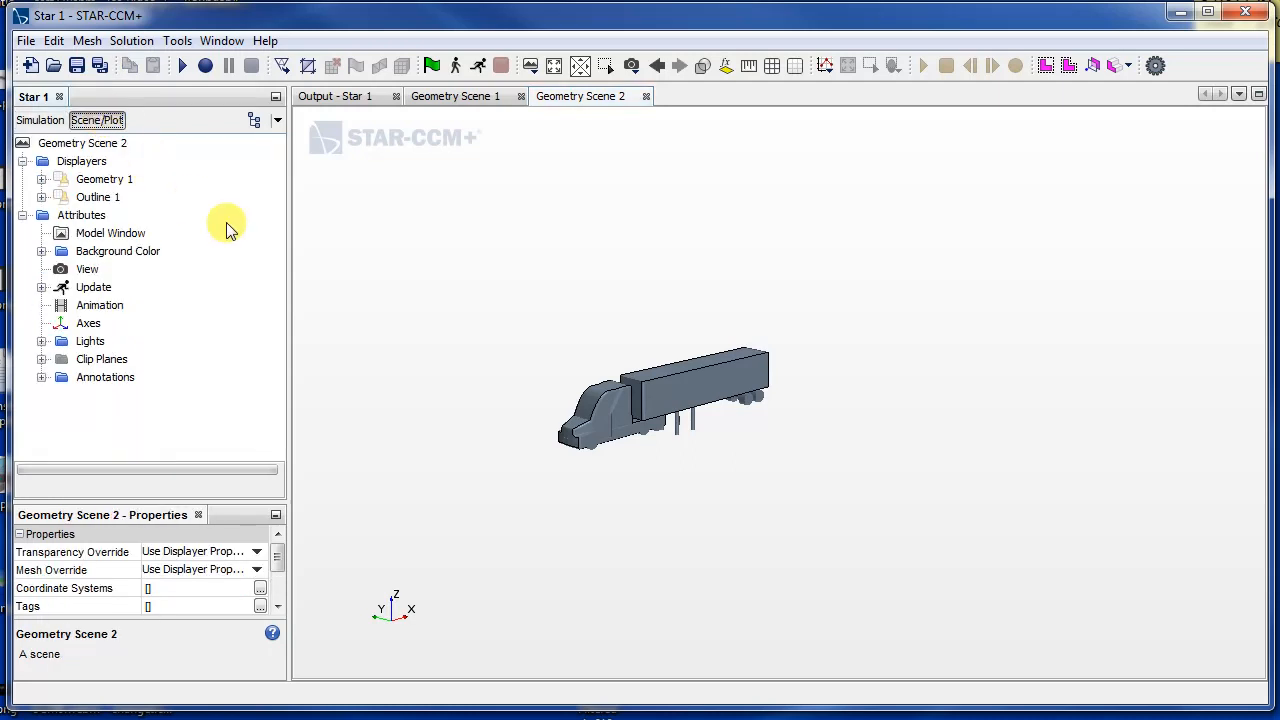
{"action": "left_click", "coordinate": [42, 179]}
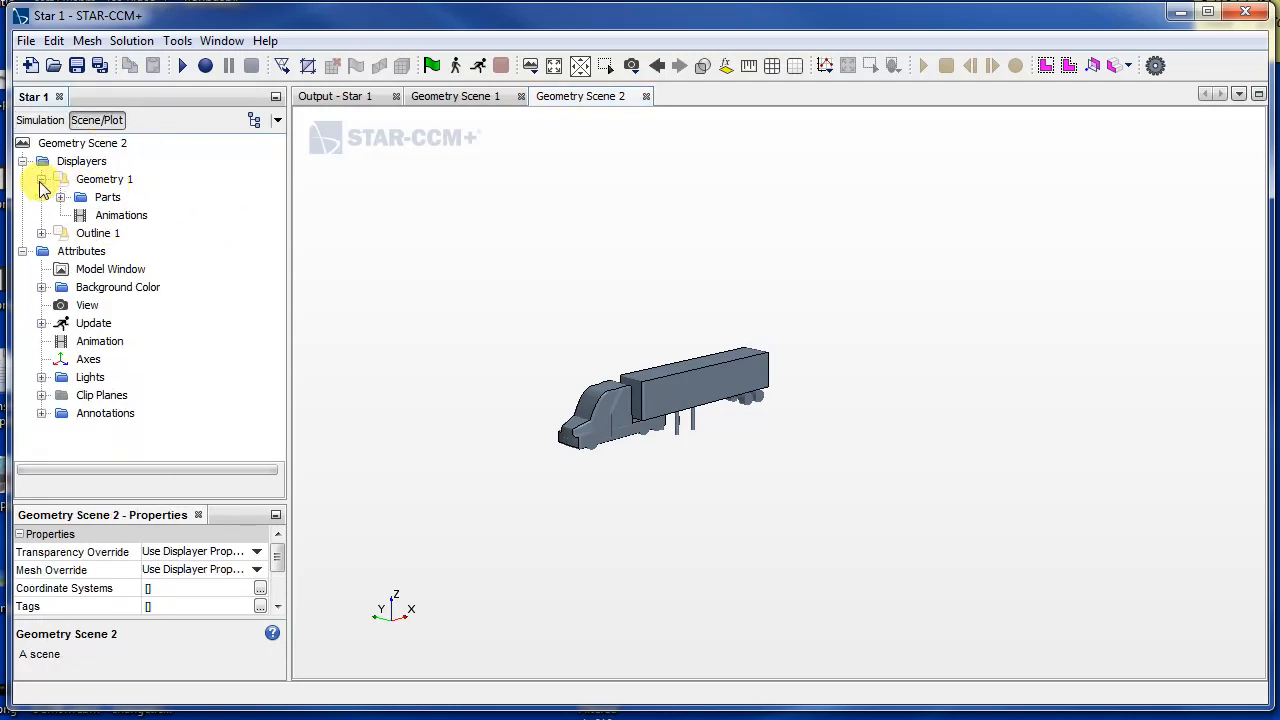
{"action": "left_click", "coordinate": [61, 197]}
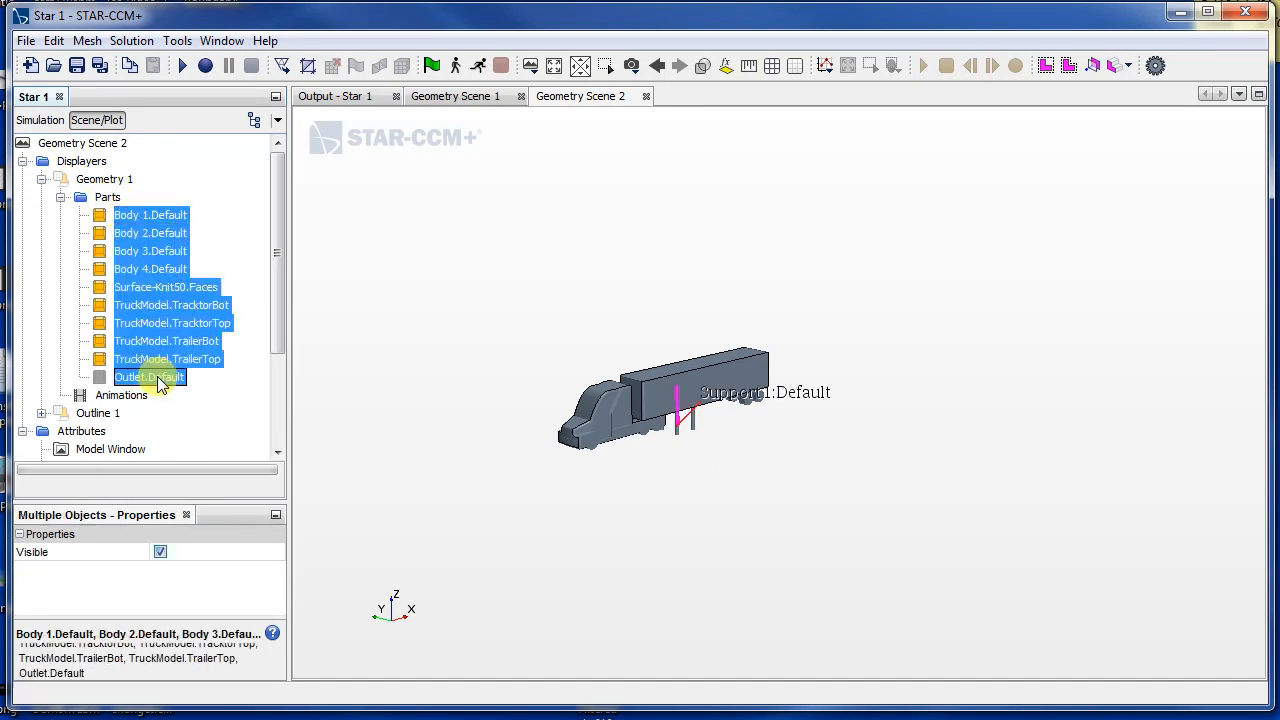
{"action": "right_click", "coordinate": [149, 377]}
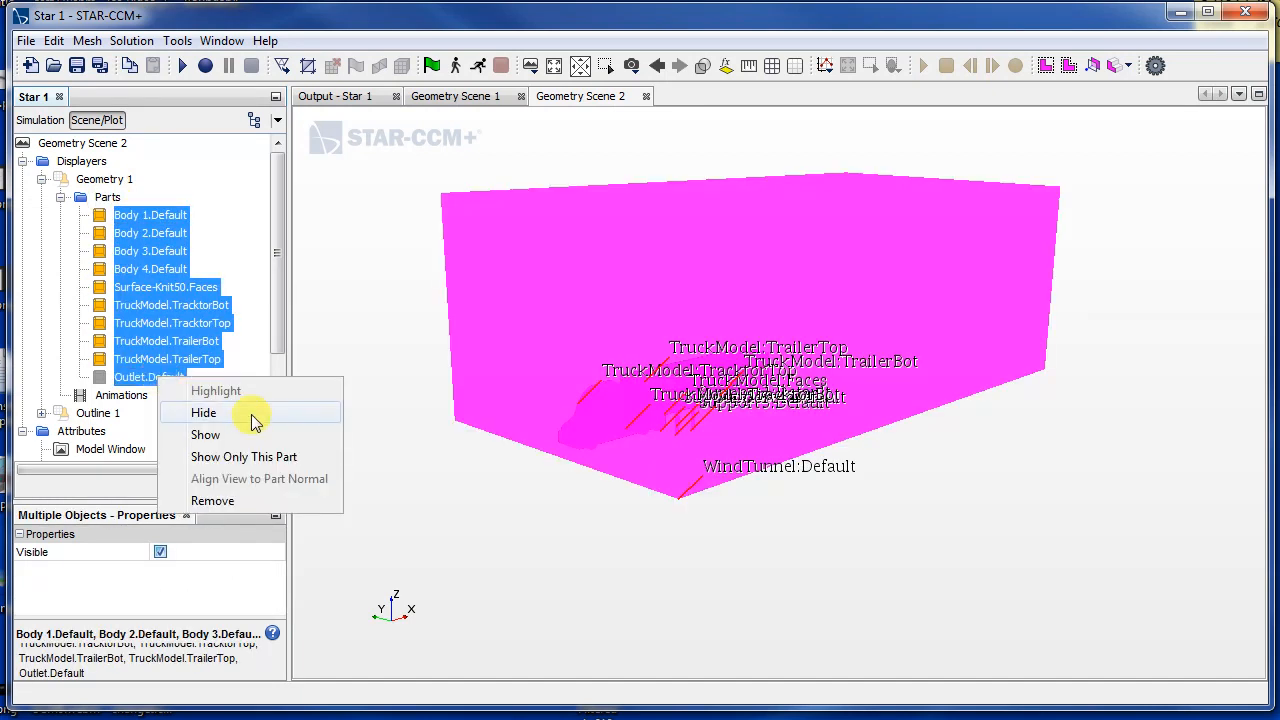
{"action": "left_click", "coordinate": [203, 412]}
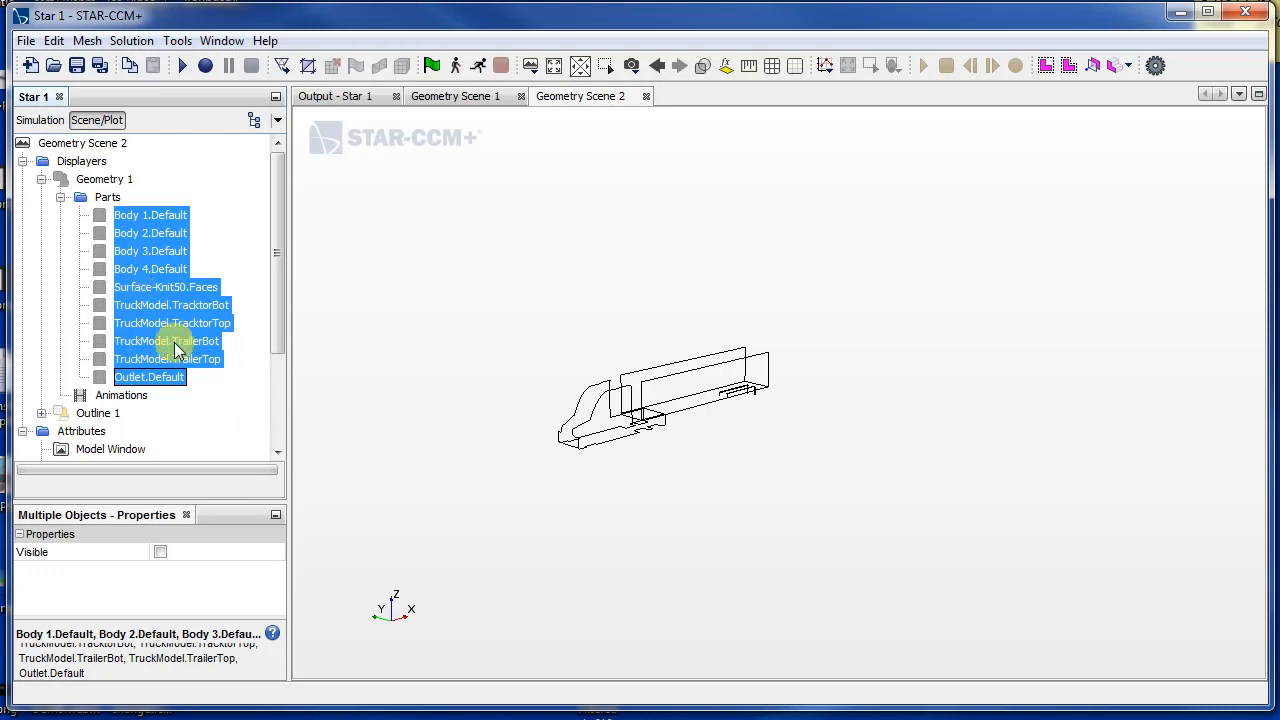
{"action": "right_click", "coordinate": [107, 197]}
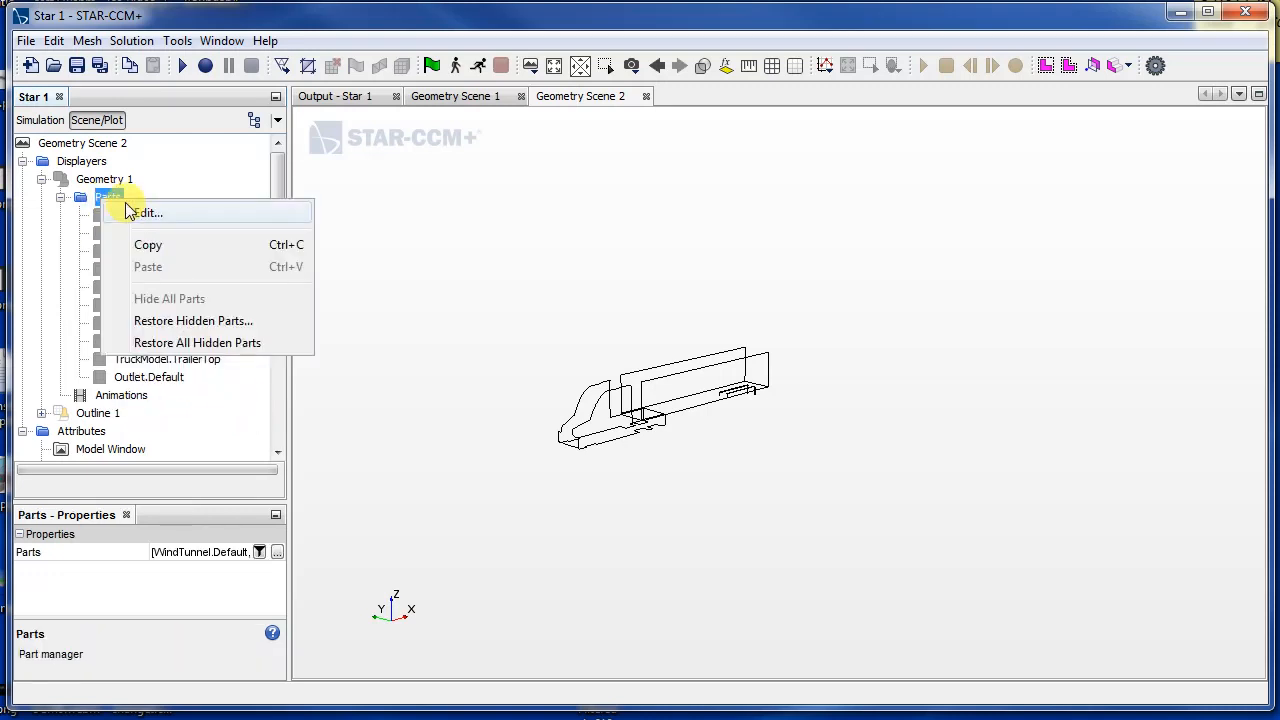
{"action": "left_click", "coordinate": [150, 212]}
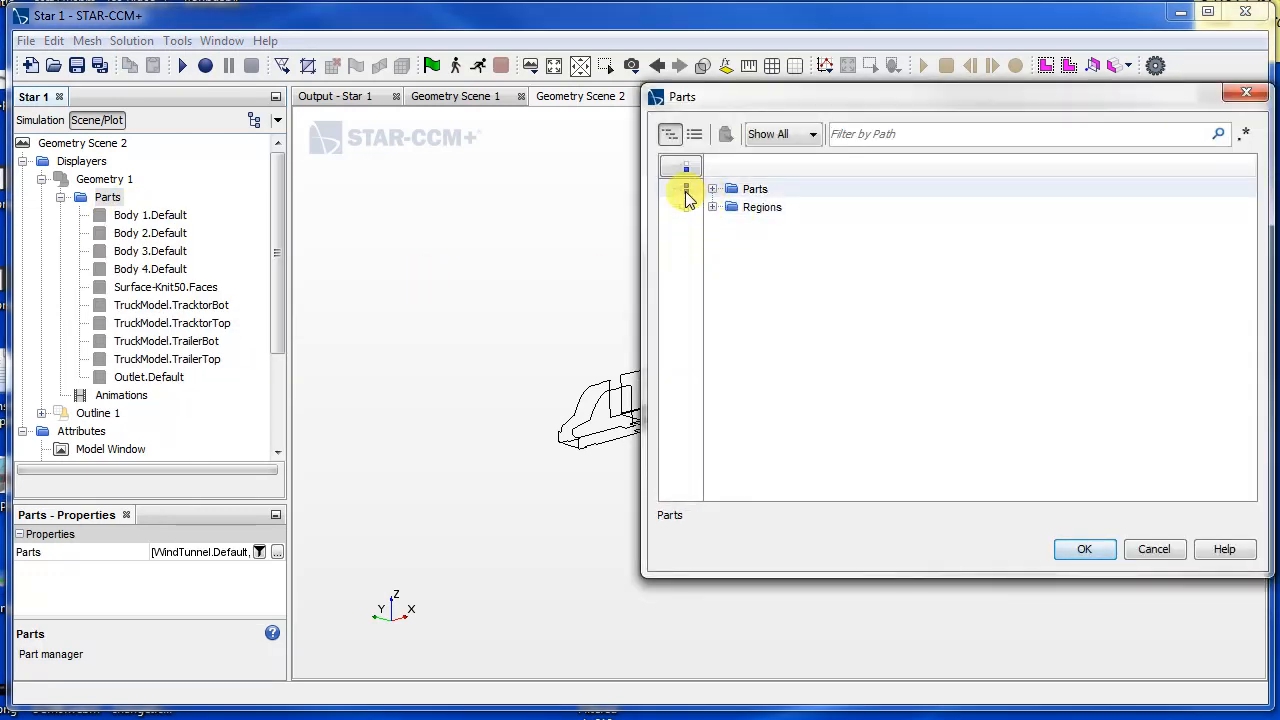
{"action": "left_click", "coordinate": [1085, 549]}
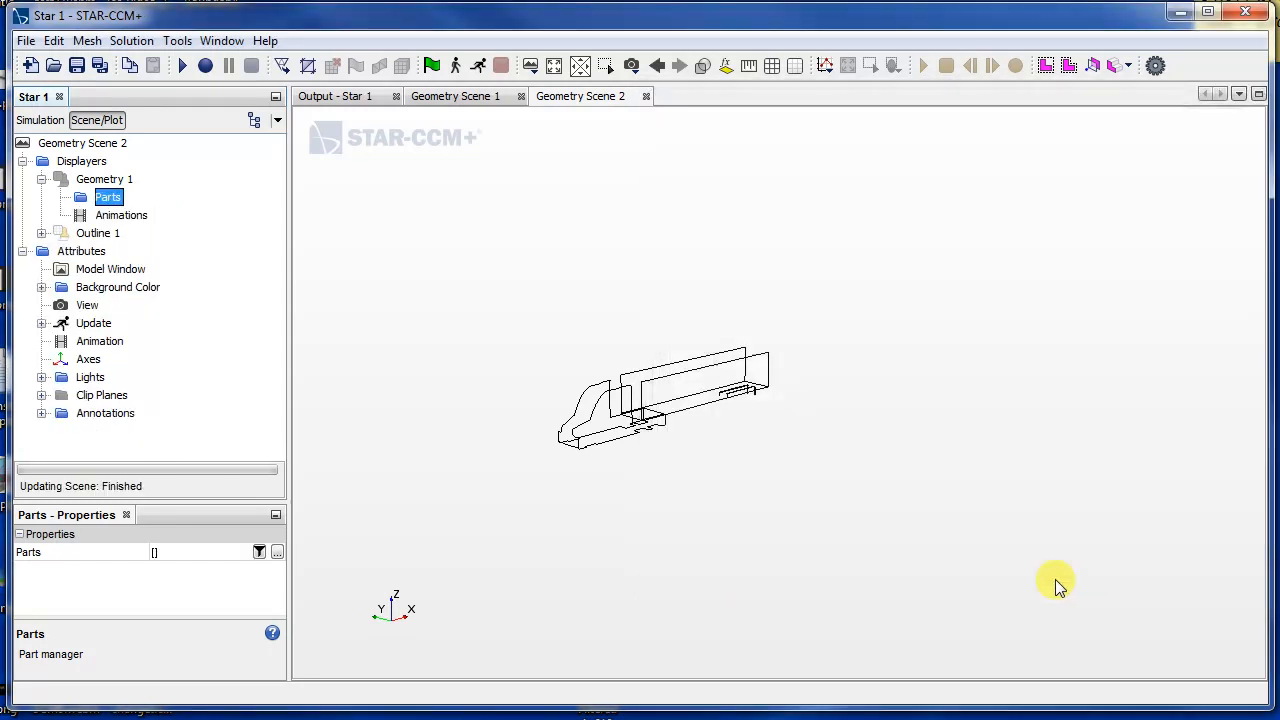
- Set the Outline 1 displayer to draw the region's boundaries instead of the parts
{"action": "left_click", "coordinate": [97, 233]}
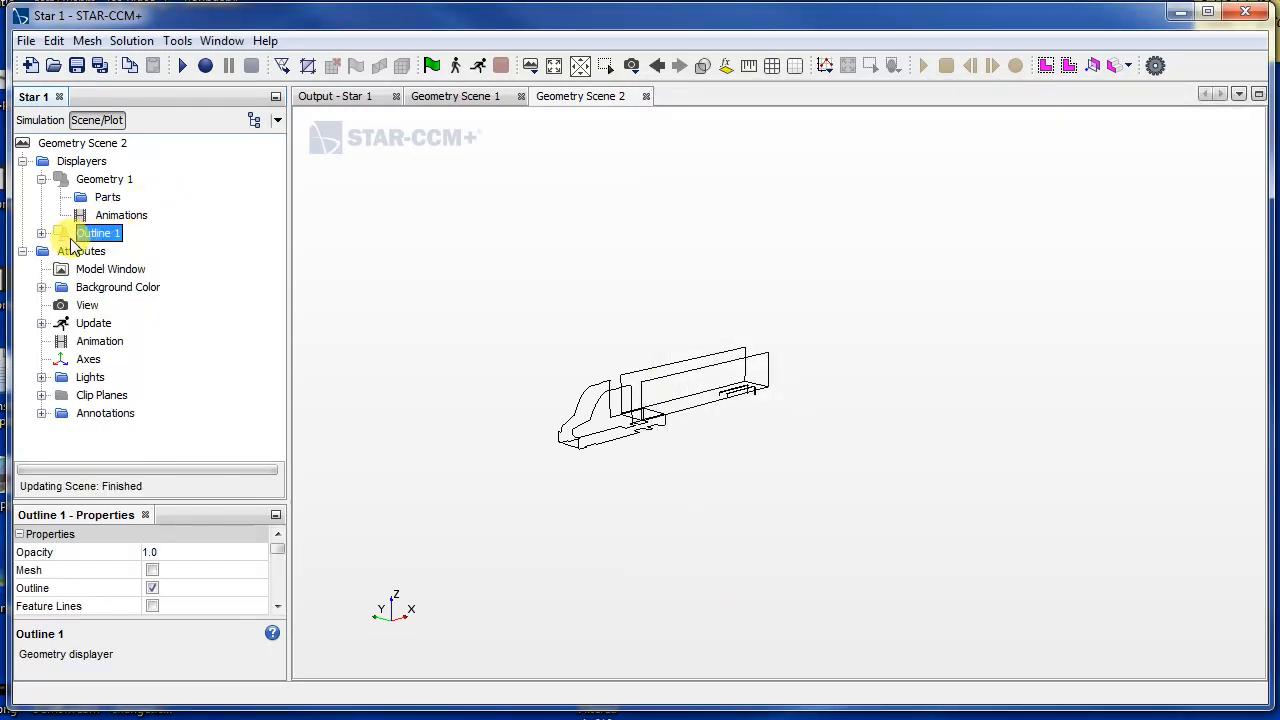
{"action": "left_click", "coordinate": [43, 233]}
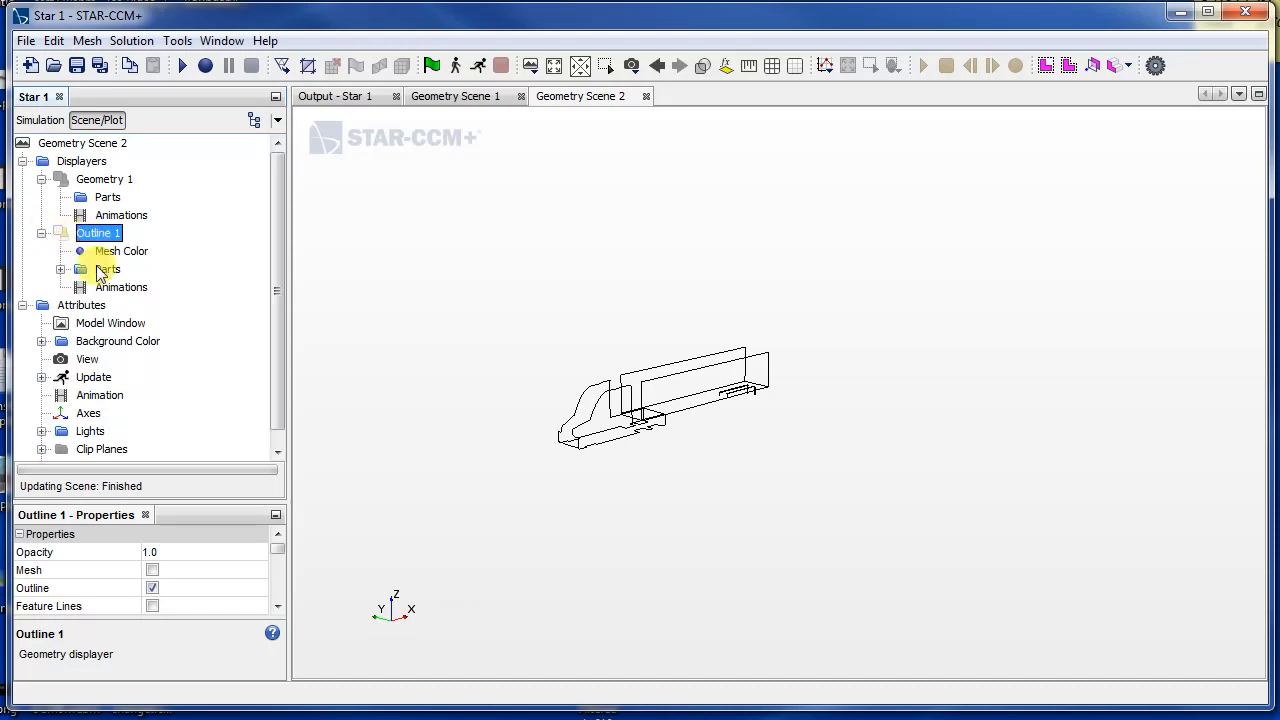
{"action": "double_click", "coordinate": [107, 269]}
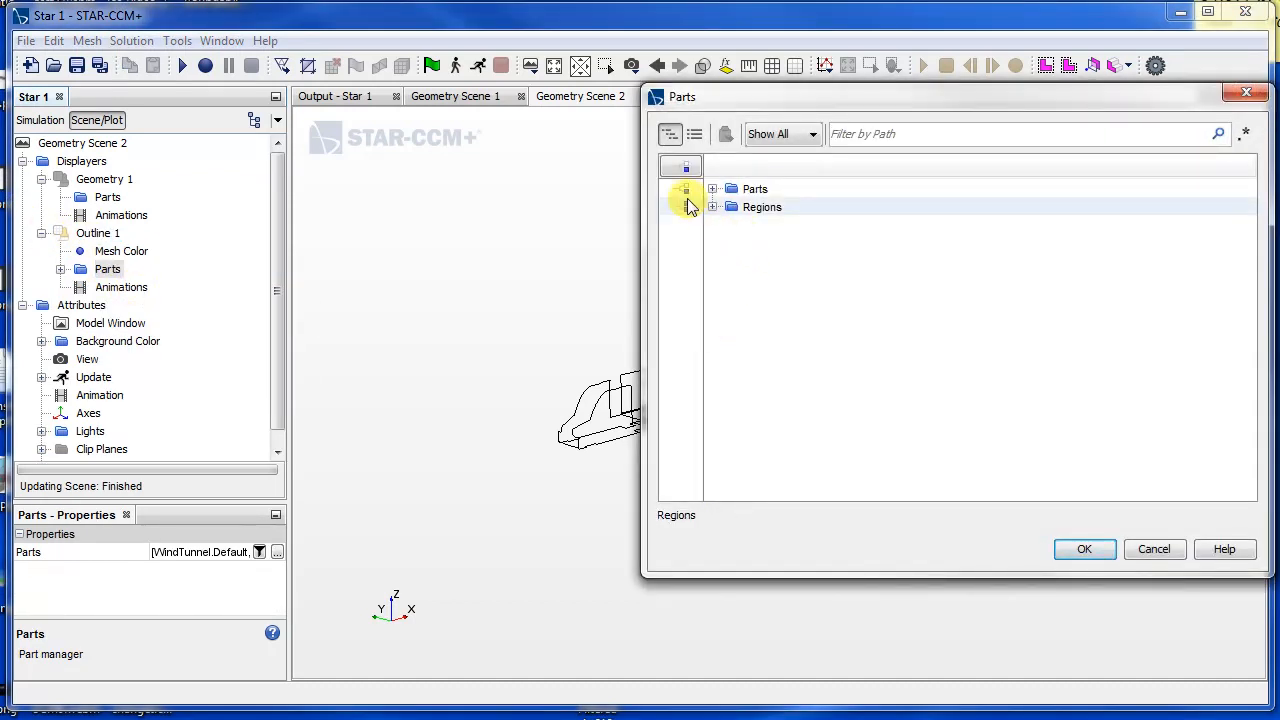
{"action": "left_click", "coordinate": [1084, 549]}
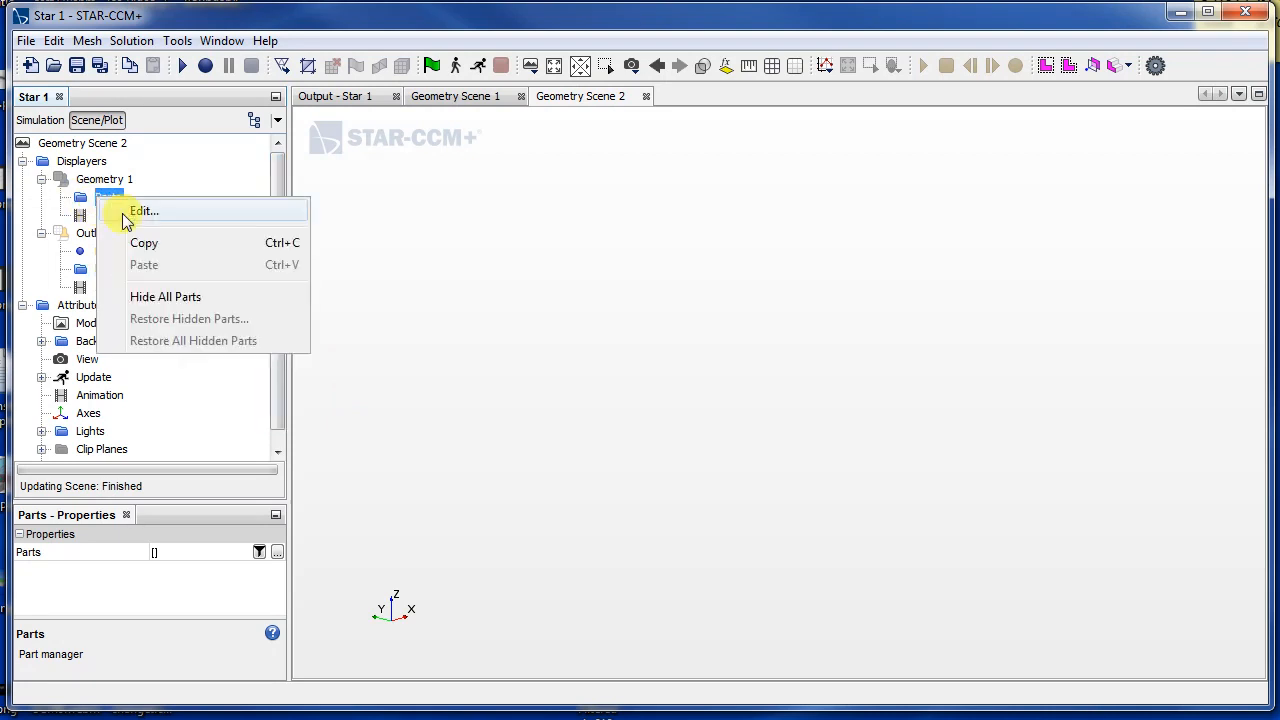
{"action": "left_click", "coordinate": [144, 210]}
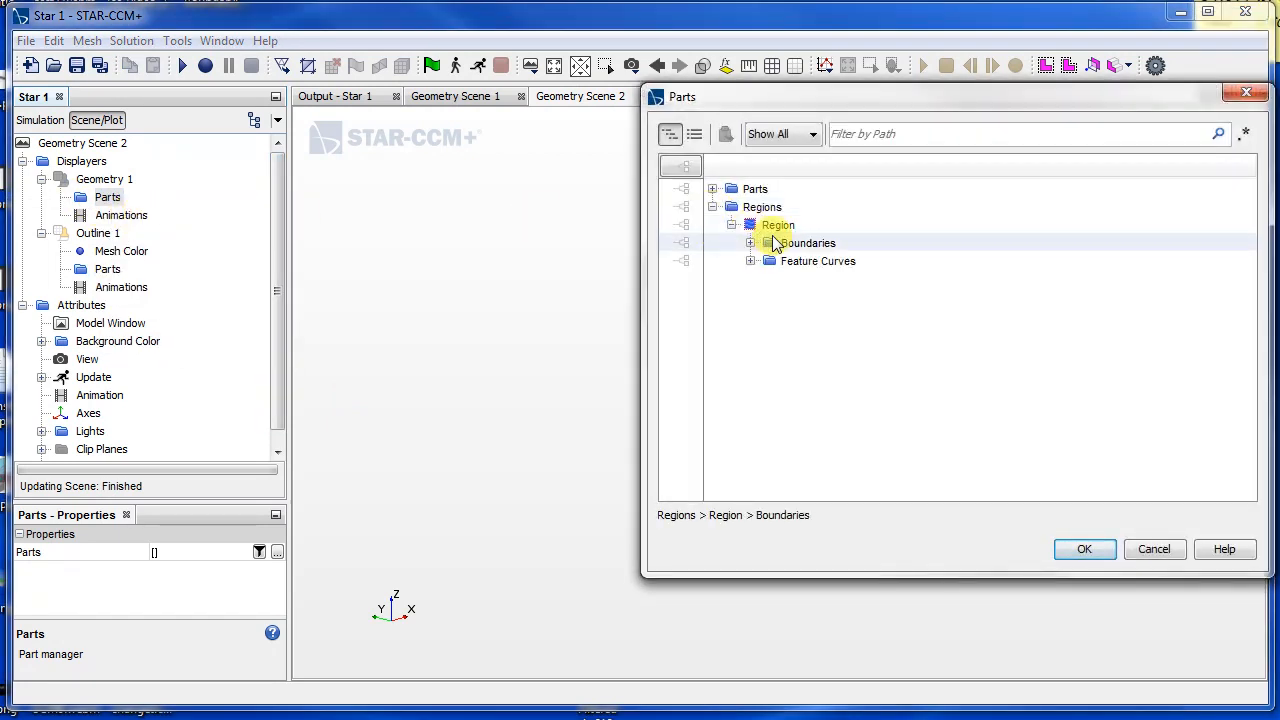
{"action": "left_click", "coordinate": [1084, 549]}
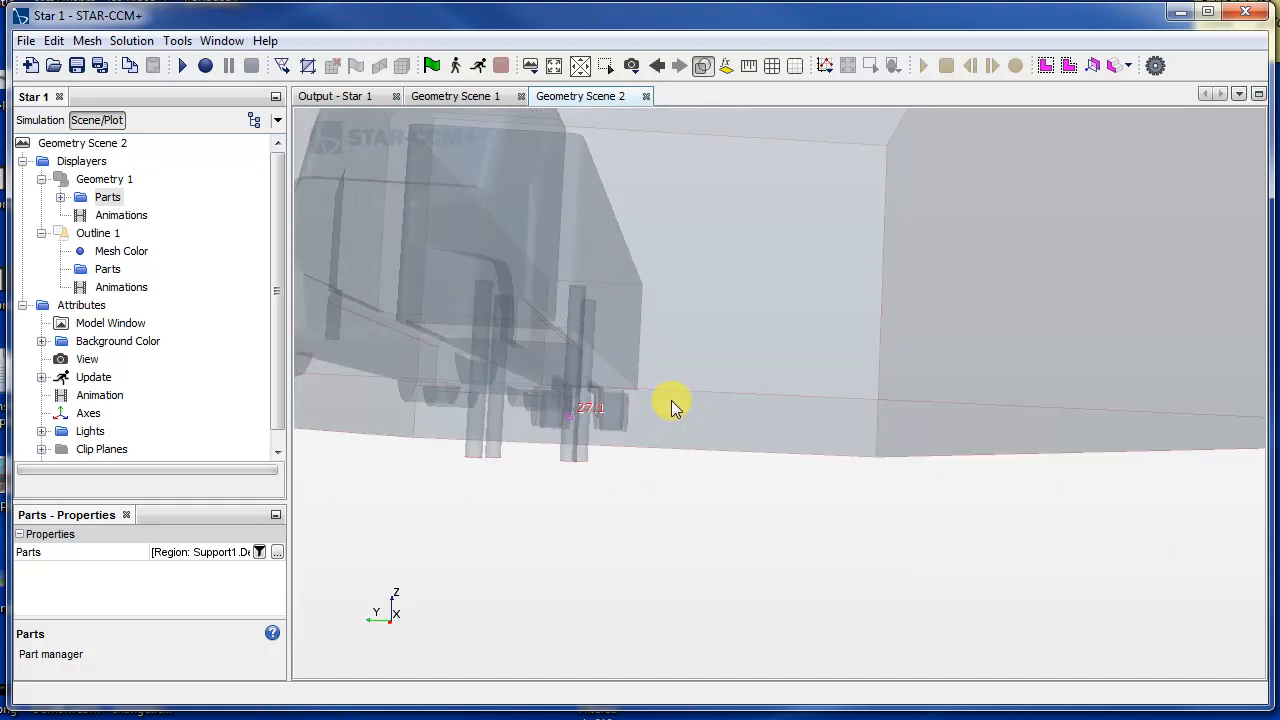
- Zoom out and orbit to view the whole truck inside the wind tunnel
{"action": "left_click_drag", "start_coordinate": [675, 408], "coordinate": [480, 395]}
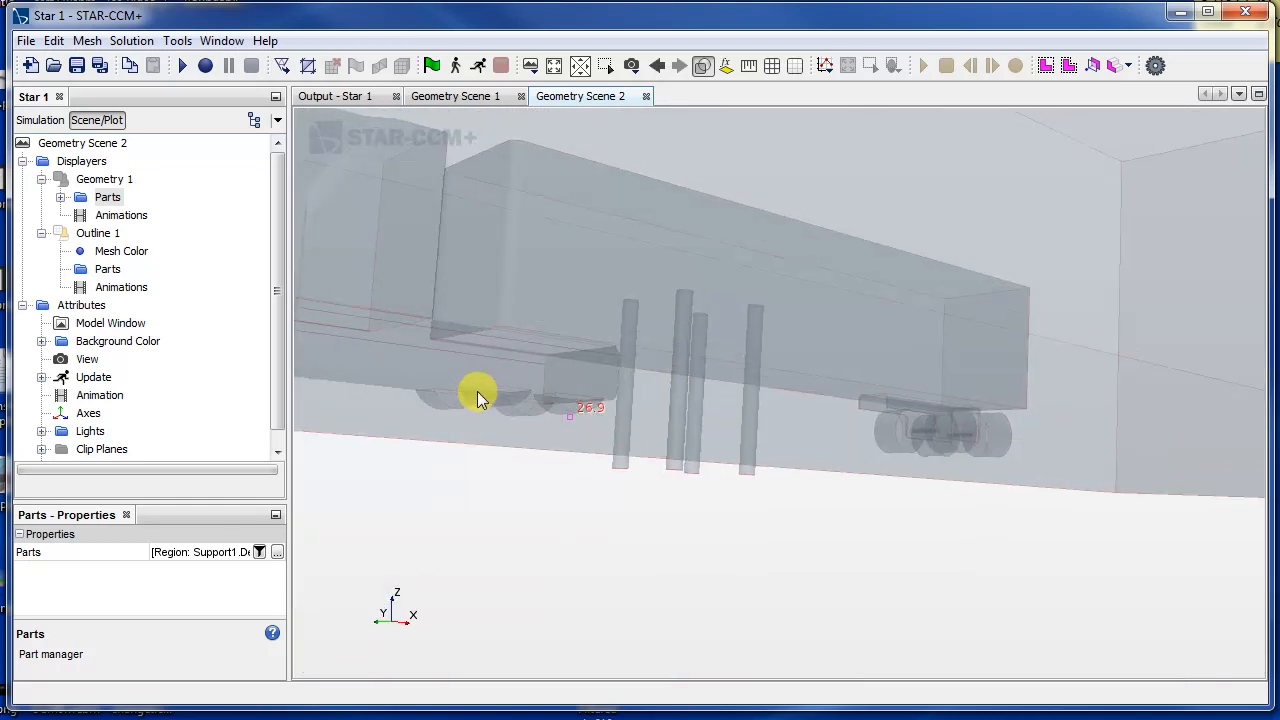
{"action": "left_click_drag", "start_coordinate": [480, 390], "coordinate": [575, 465]}
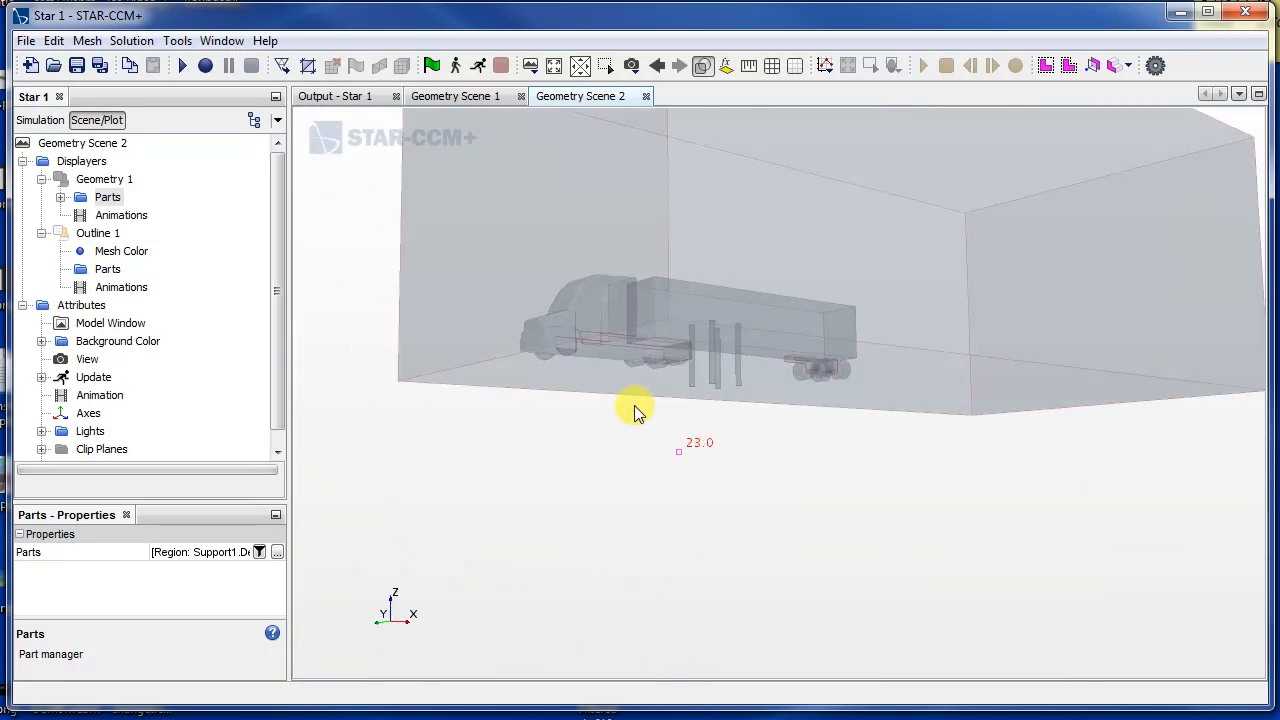
{"action": "left_click_drag", "start_coordinate": [635, 413], "coordinate": [700, 468]}
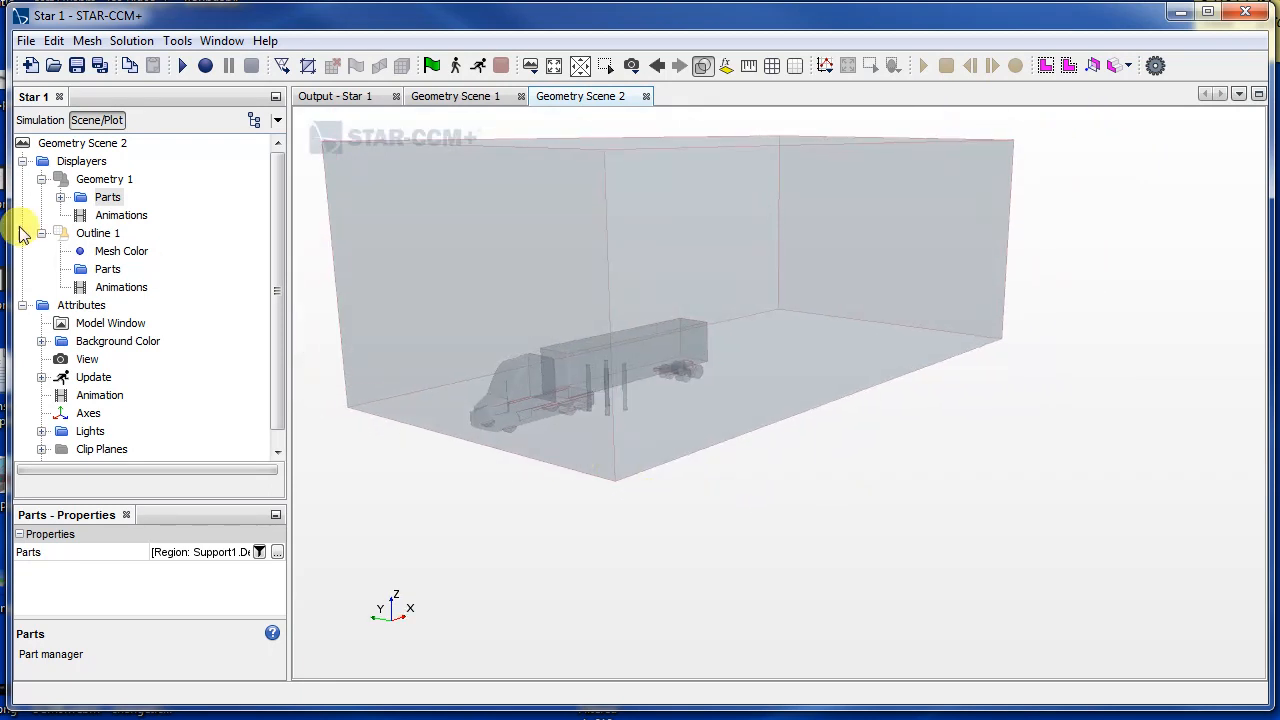
- Review the region's boundary list, highlighting TruckModel, tractor top and other truck boundaries
{"action": "left_click", "coordinate": [104, 179]}
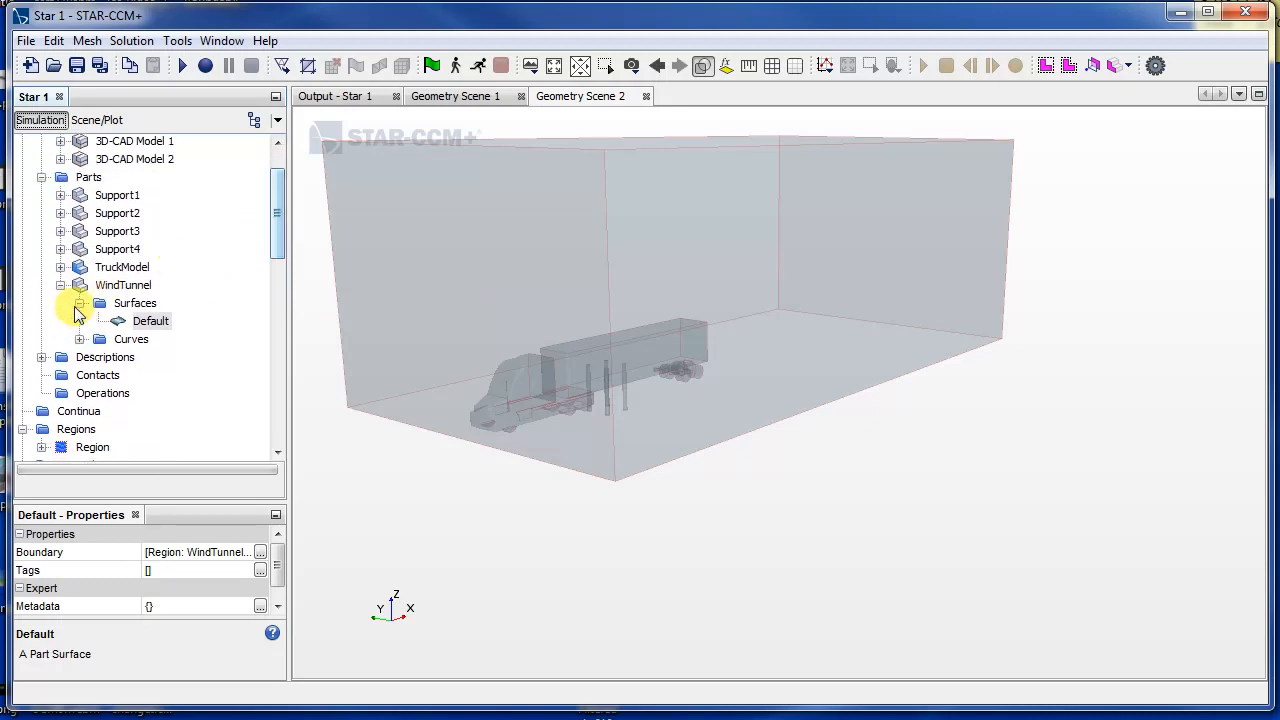
{"action": "left_click", "coordinate": [92, 340]}
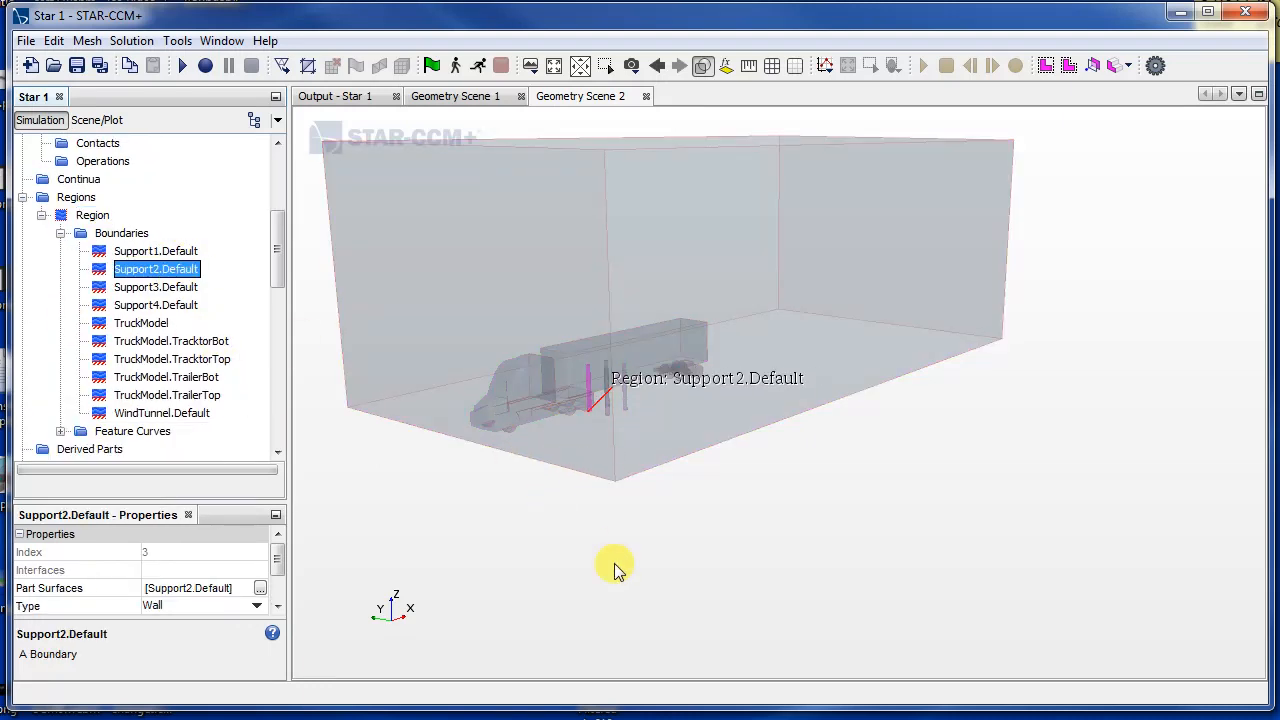
{"action": "left_click", "coordinate": [141, 322]}
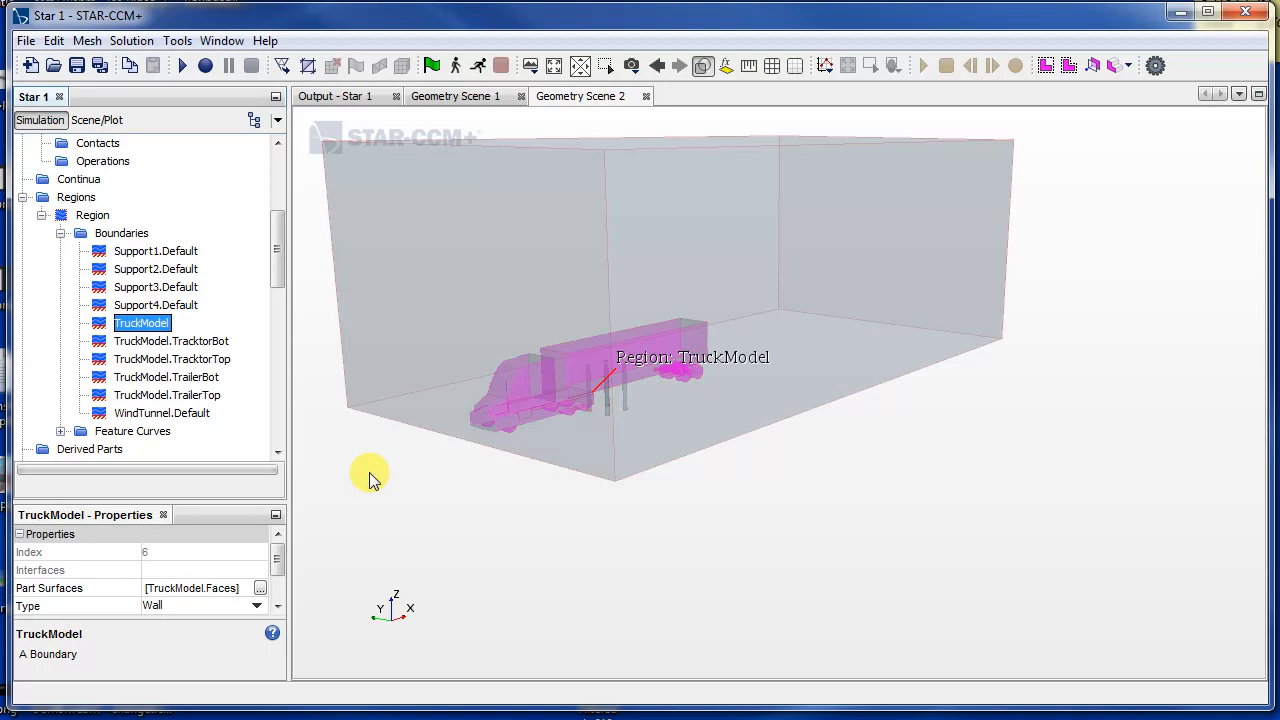
{"action": "left_click", "coordinate": [172, 359]}
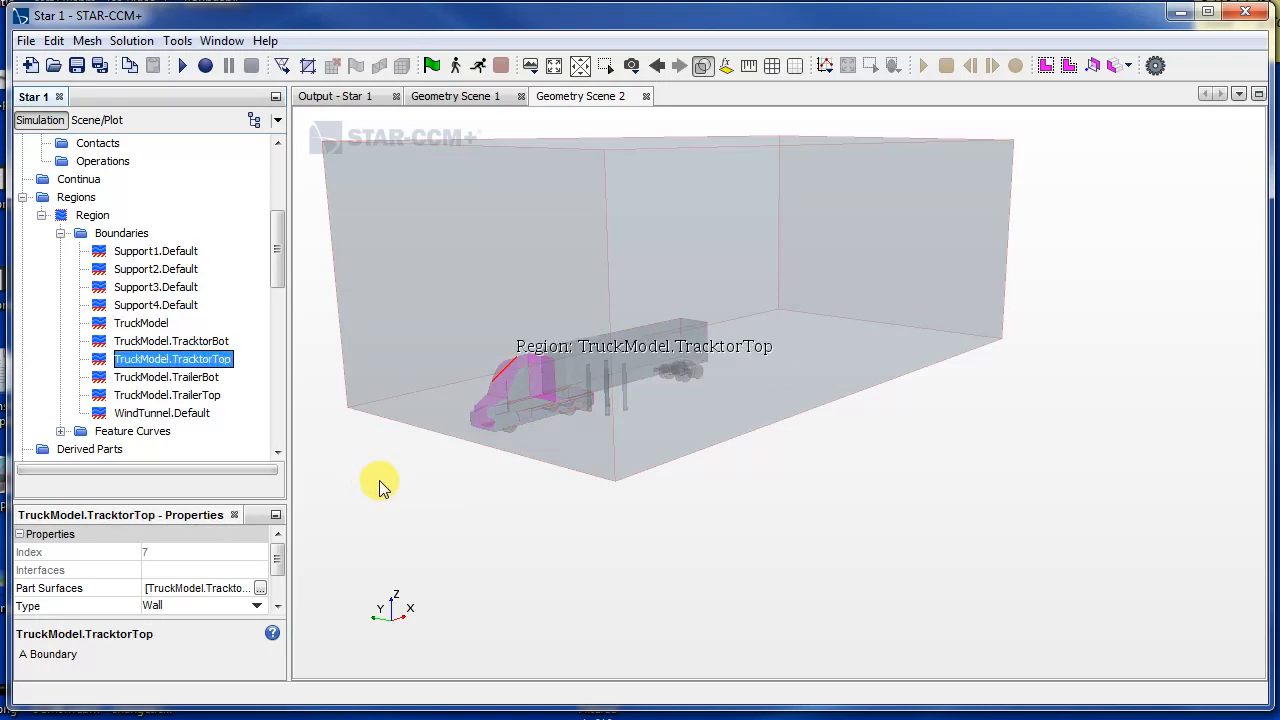
{"action": "left_click", "coordinate": [161, 412]}
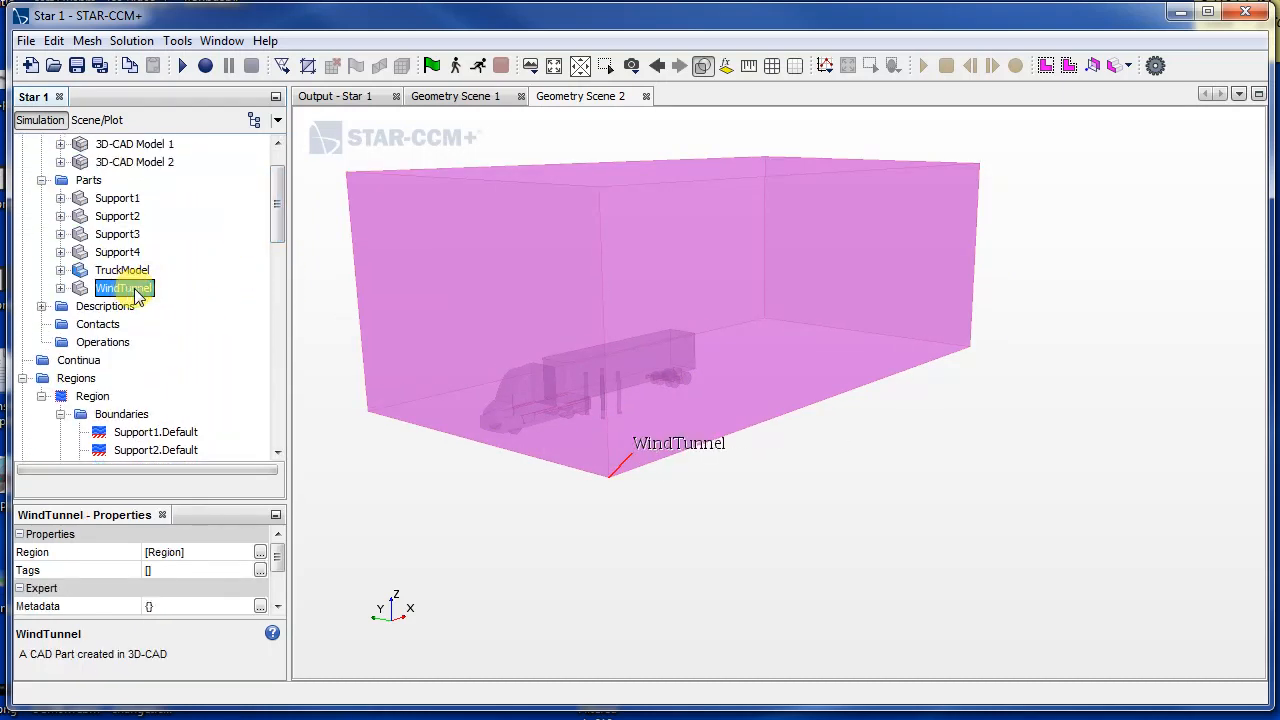
- Delete the existing Region, leaving the Regions folder empty and WindTunnel selected
{"action": "left_click", "coordinate": [60, 288]}
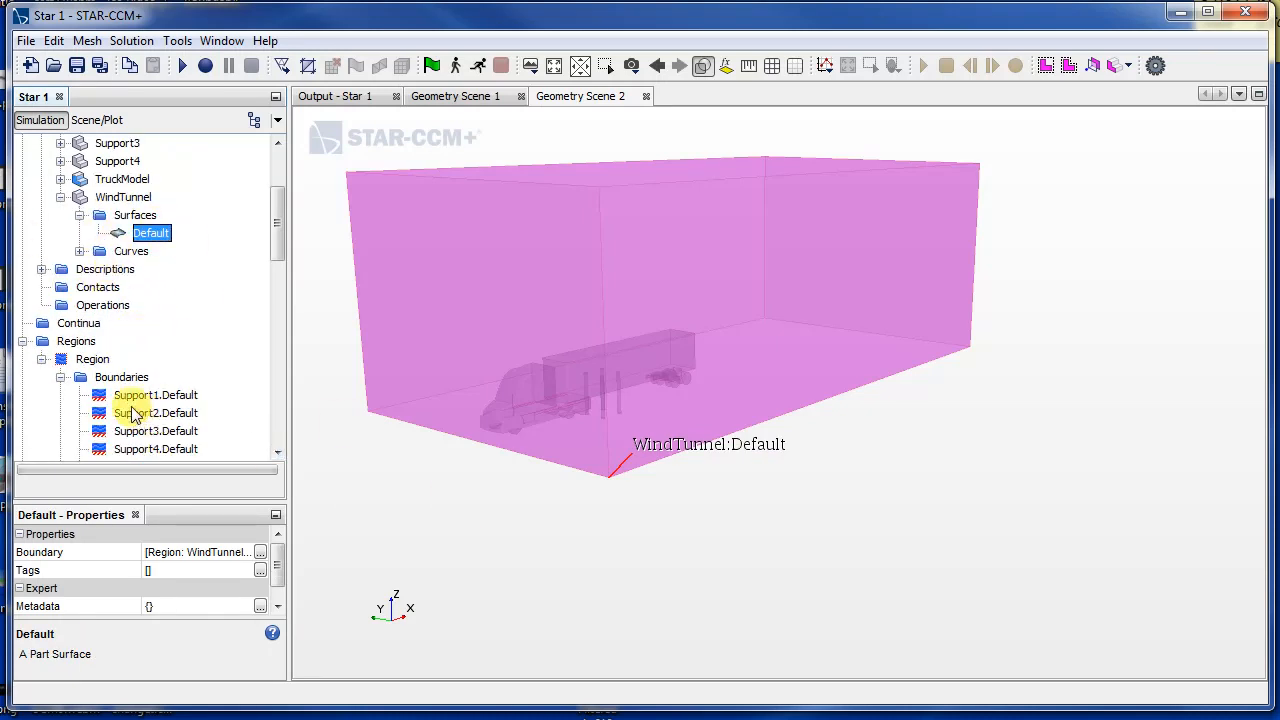
{"action": "right_click", "coordinate": [91, 359]}
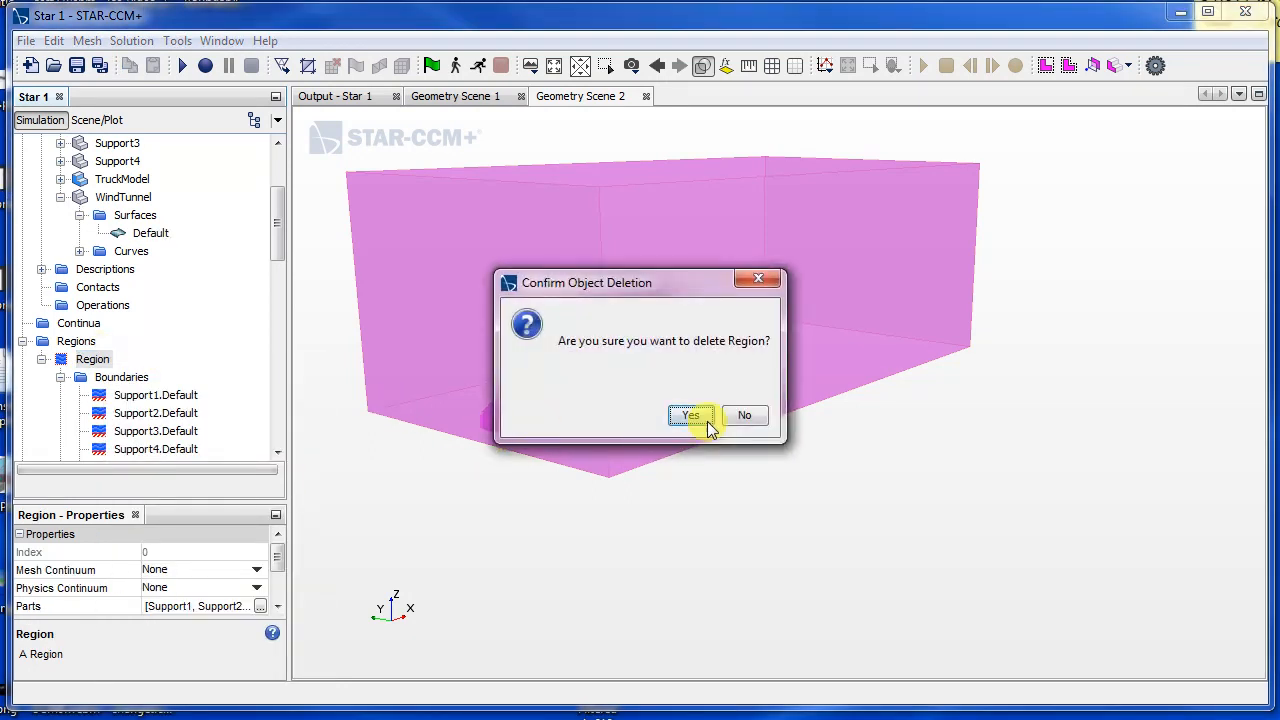
{"action": "left_click", "coordinate": [690, 415]}
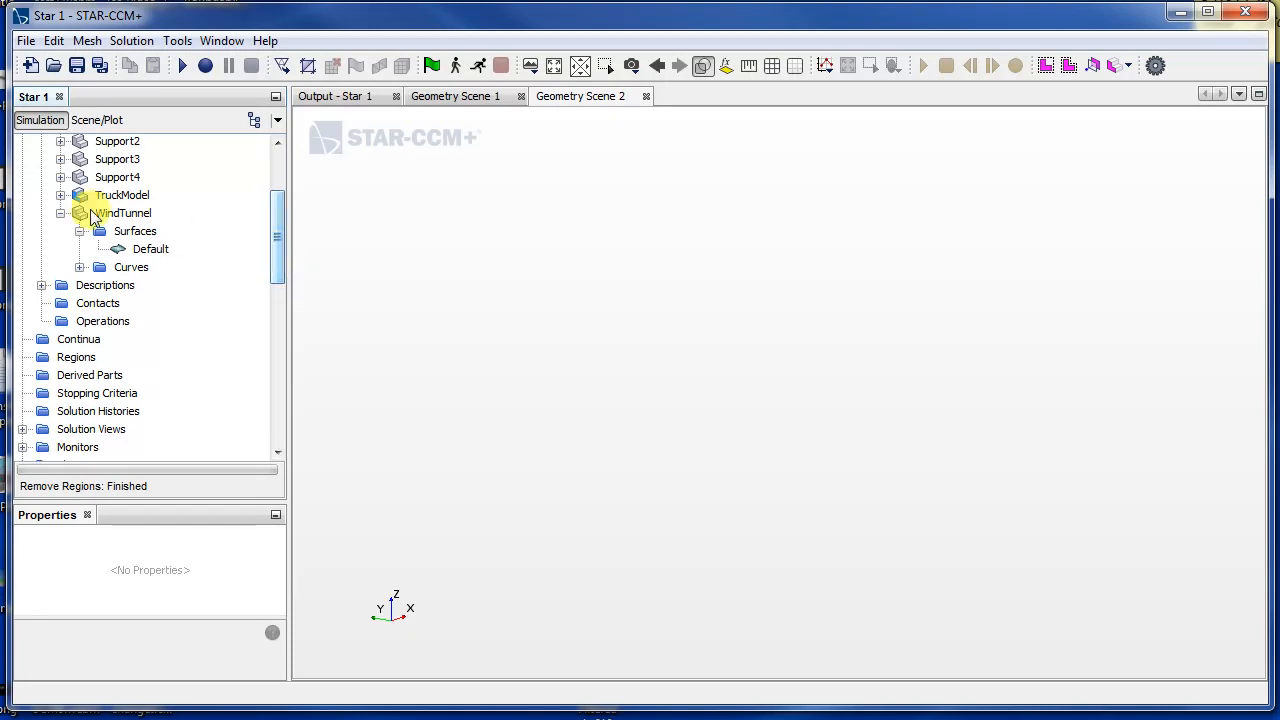
{"action": "left_click", "coordinate": [124, 212]}
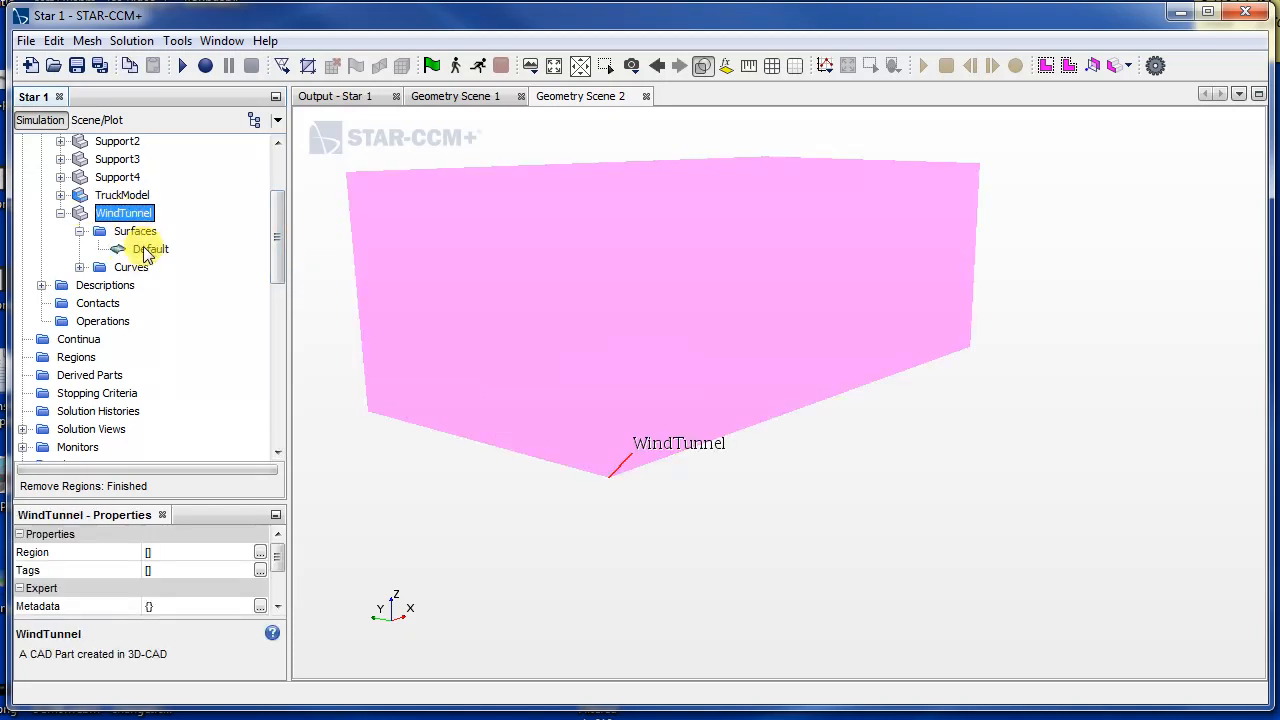
- Split the WindTunnel Default surface by patch into Inlet and Outlet surfaces
{"action": "right_click", "coordinate": [148, 248]}
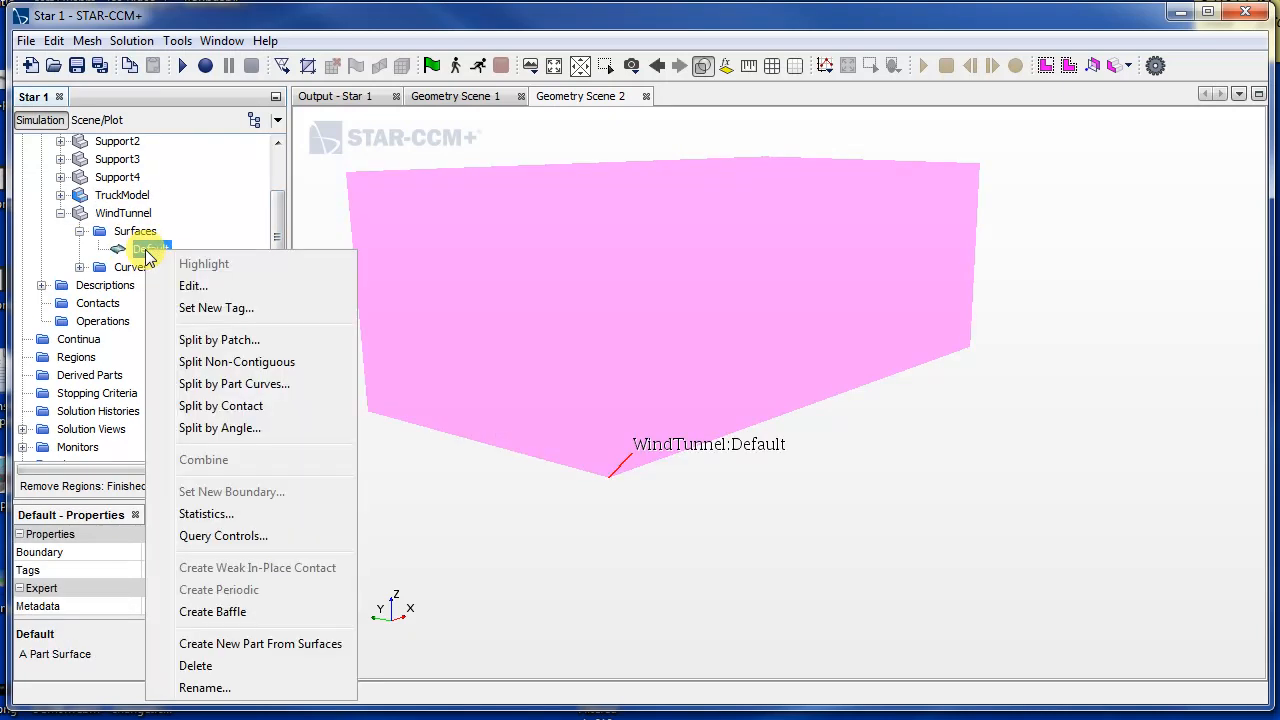
{"action": "left_click", "coordinate": [219, 339]}
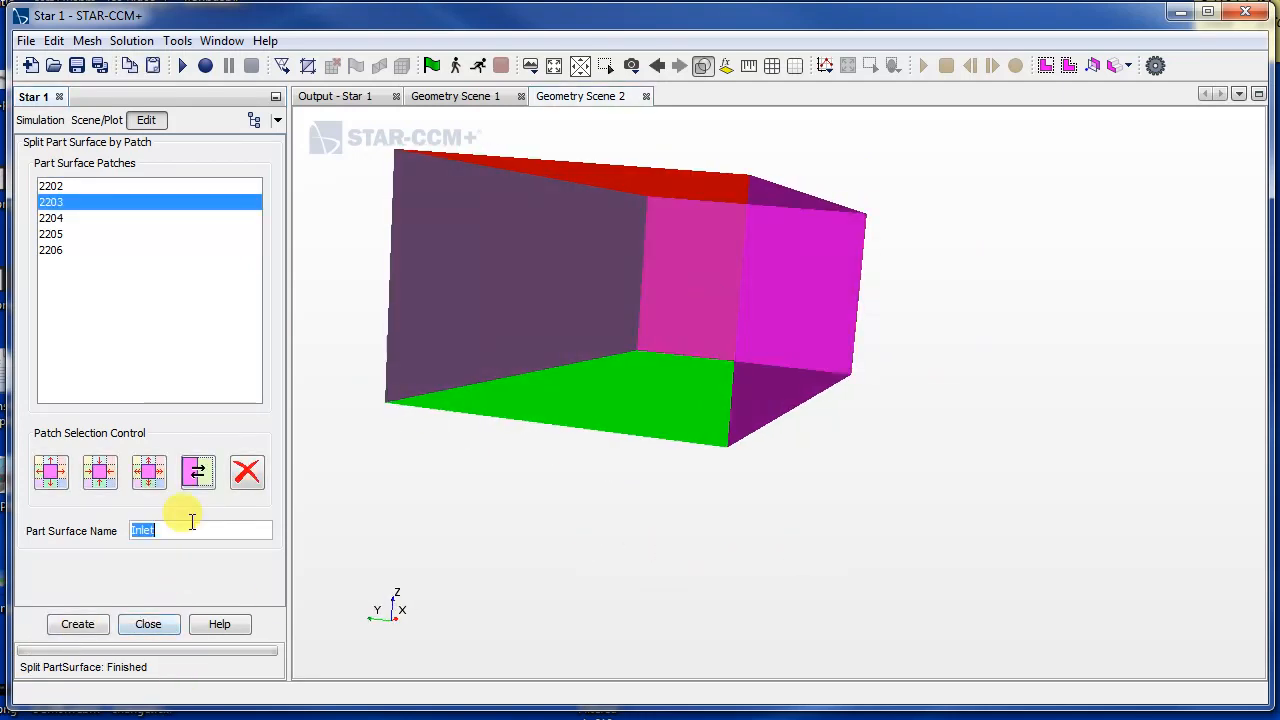
{"action": "type", "text": "Outs"}
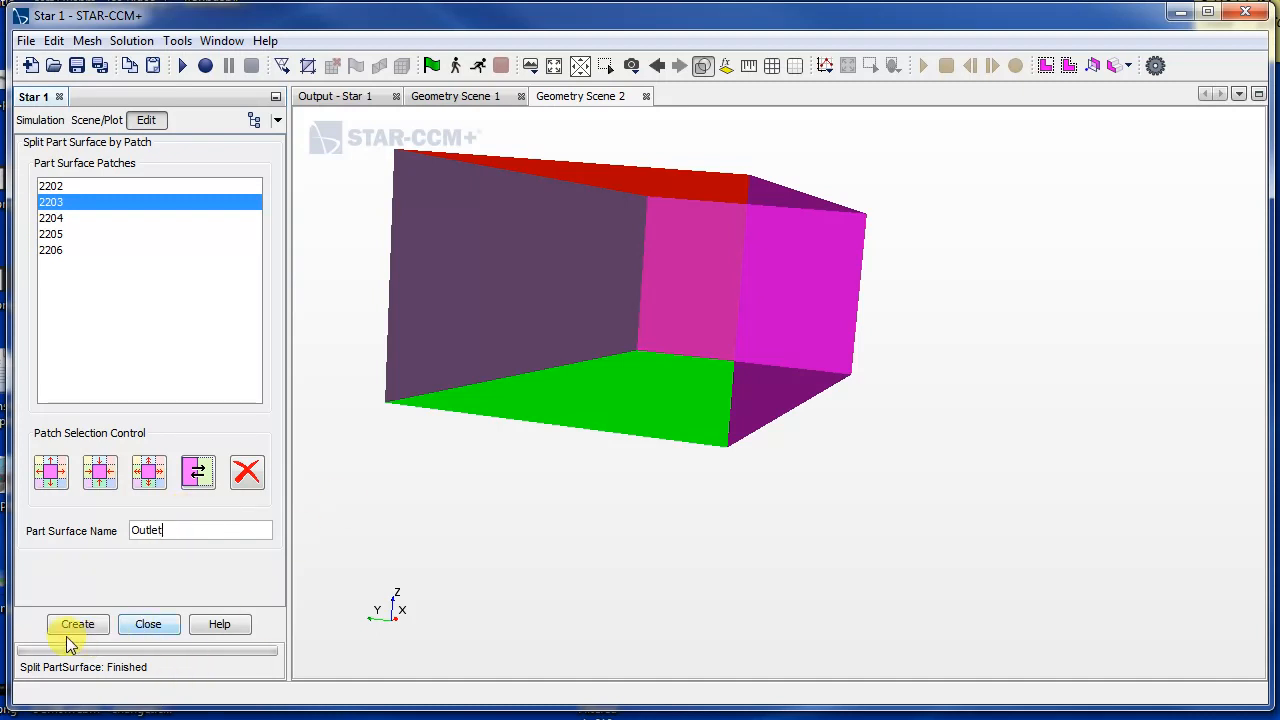
{"action": "left_click", "coordinate": [74, 624]}
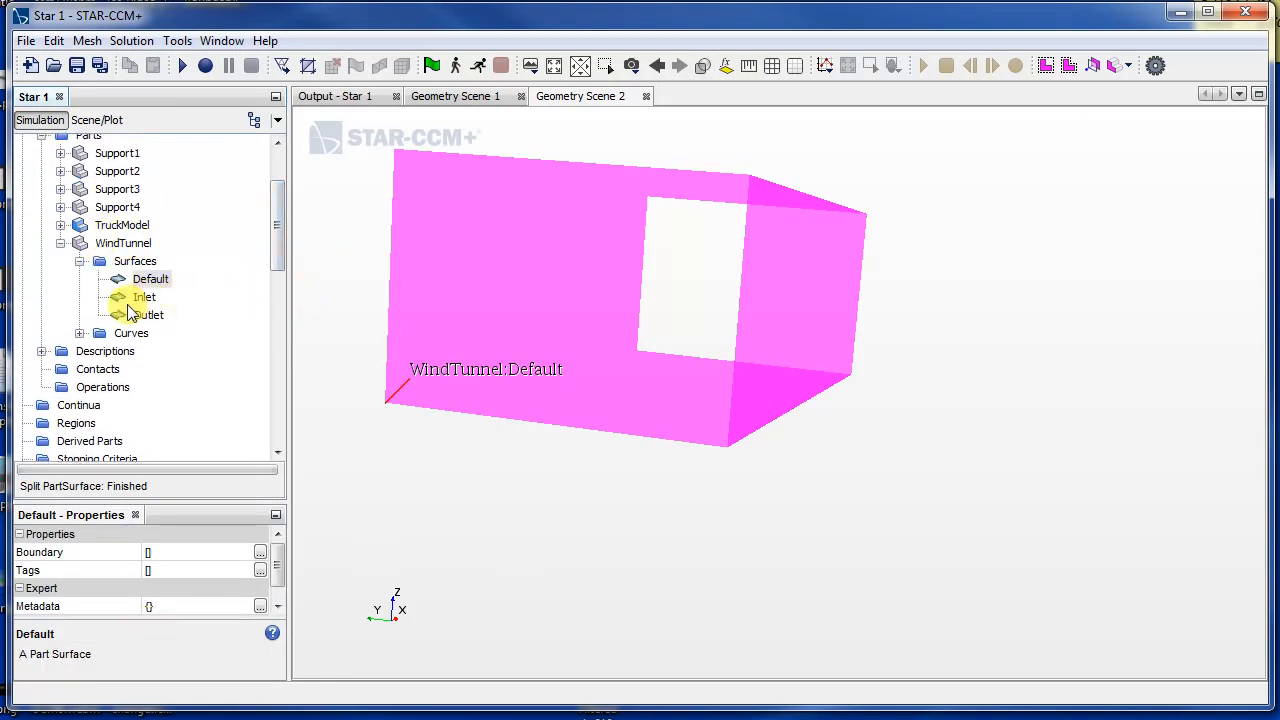
- Select all six parts from Support1 to WindTunnel
{"action": "left_click", "coordinate": [150, 279]}
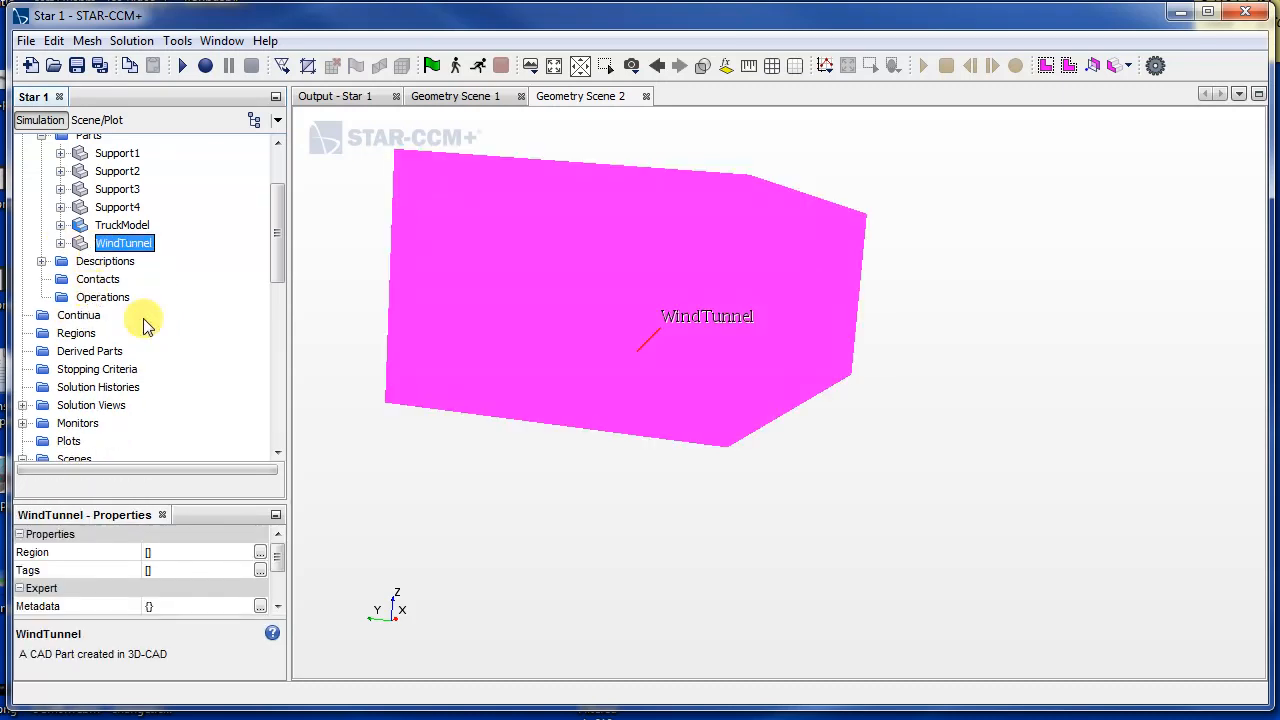
{"action": "left_click", "coordinate": [79, 315]}
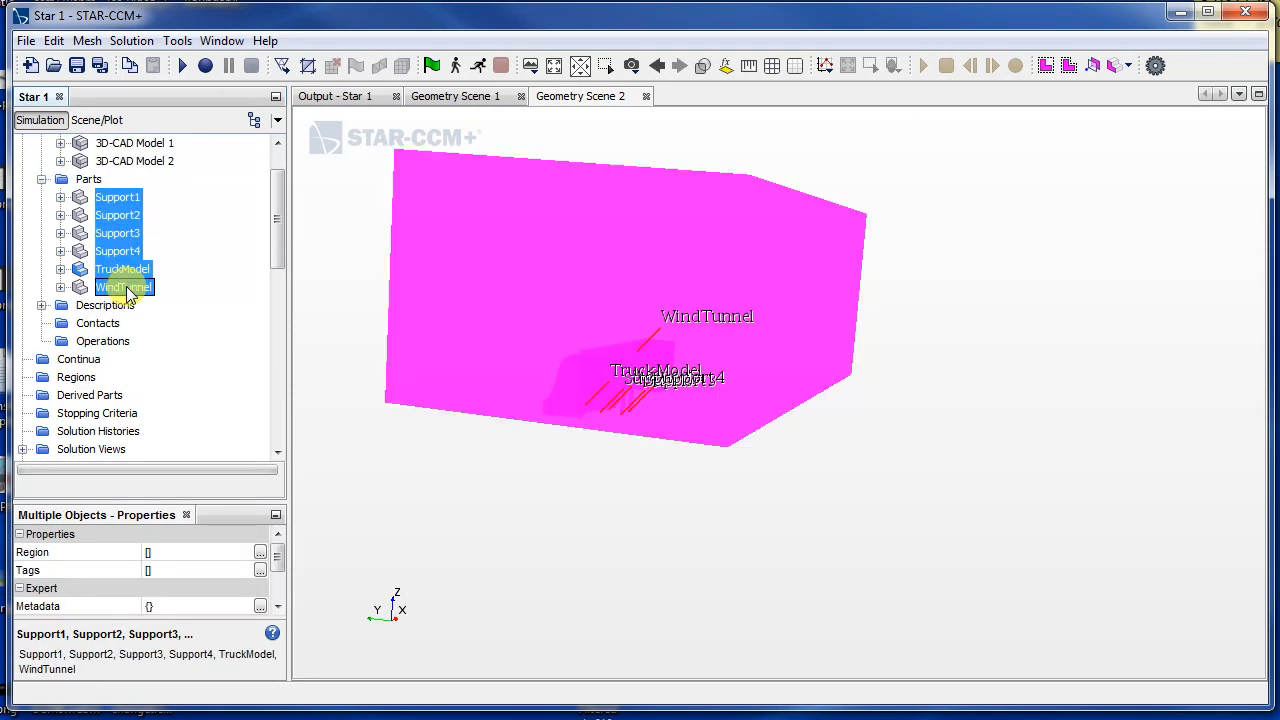
- Assign all six parts to one region with per-surface boundaries, giving WindTunnel.Inlet and WindTunnel.Outlet
{"action": "right_click", "coordinate": [120, 287]}
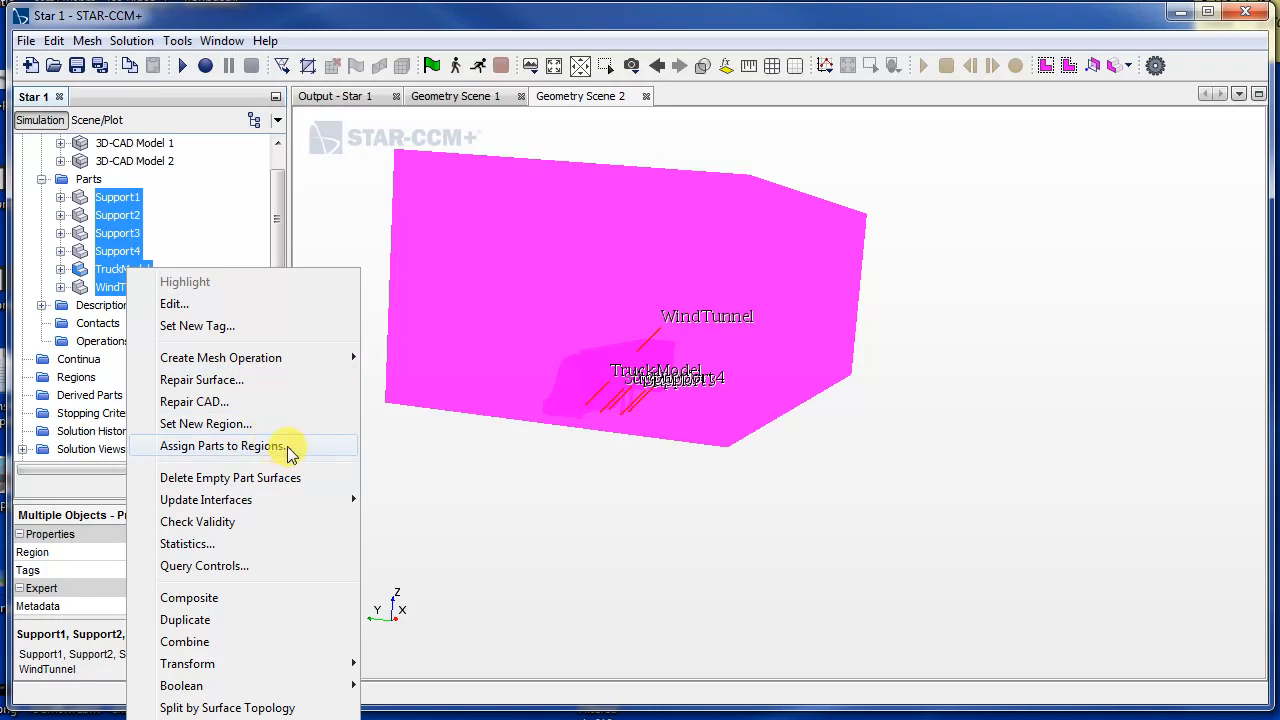
{"action": "left_click", "coordinate": [221, 446]}
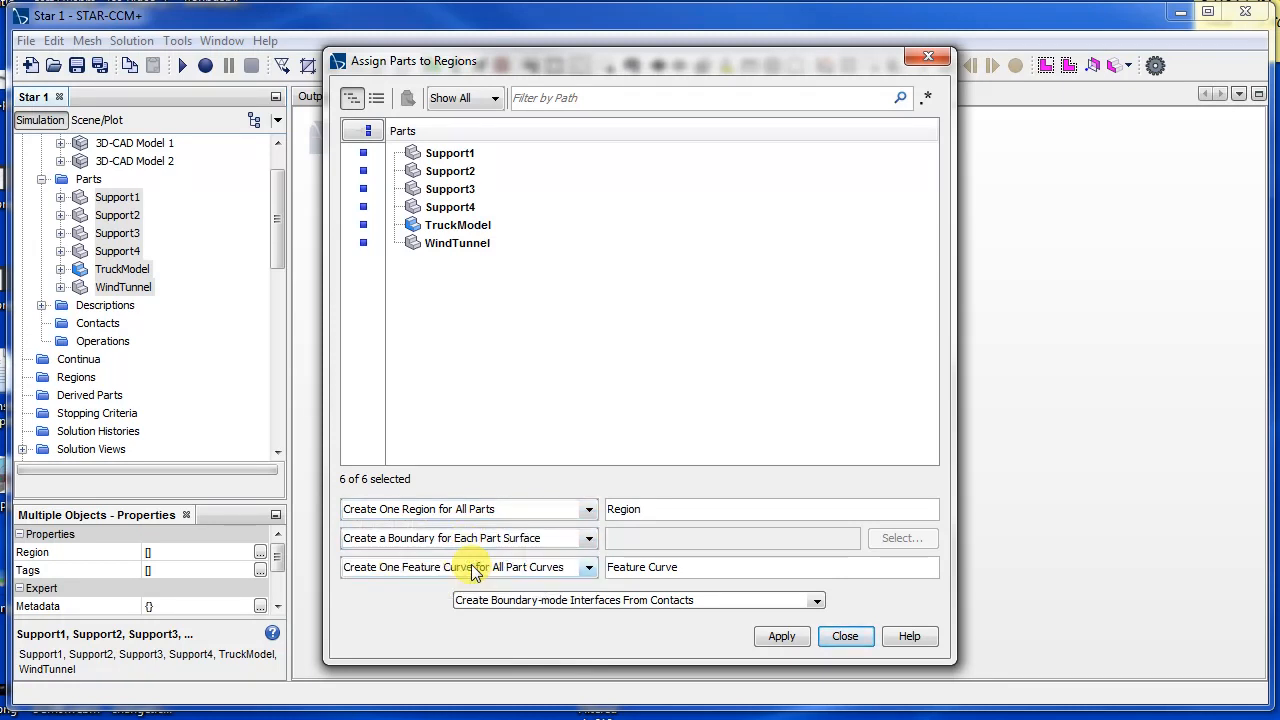
{"action": "left_click", "coordinate": [782, 635]}
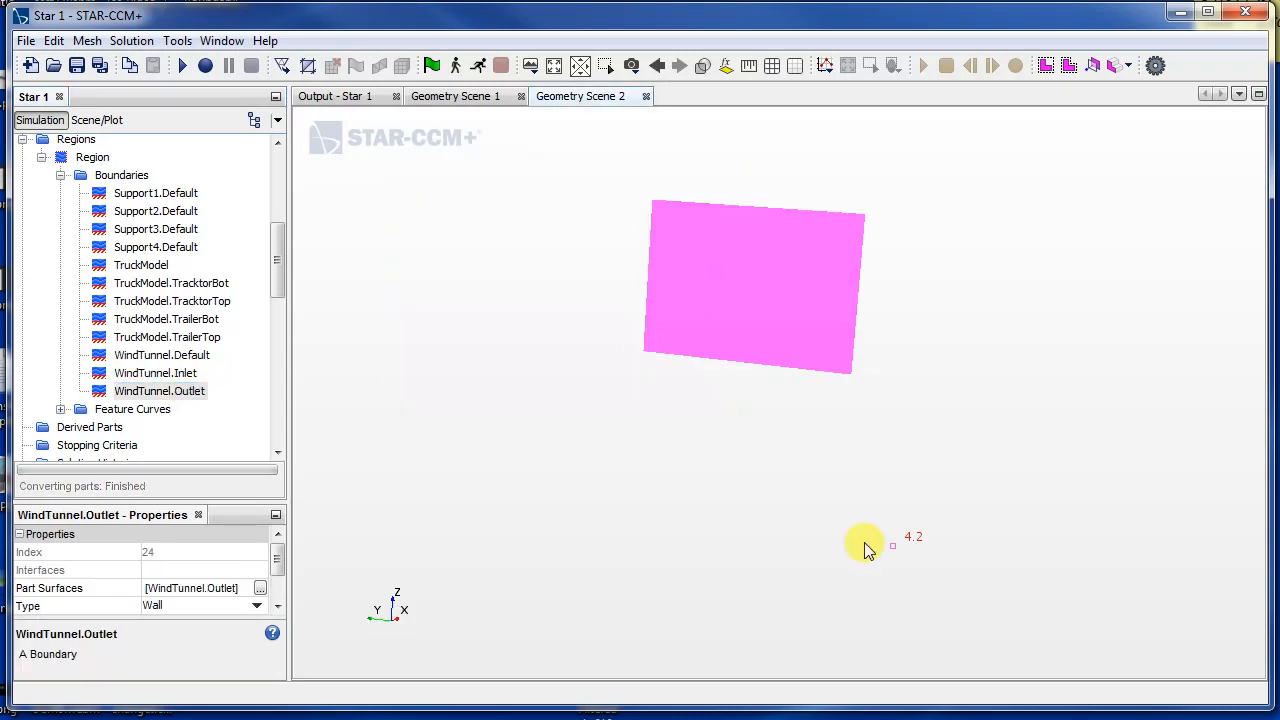
{"action": "left_click", "coordinate": [155, 373]}
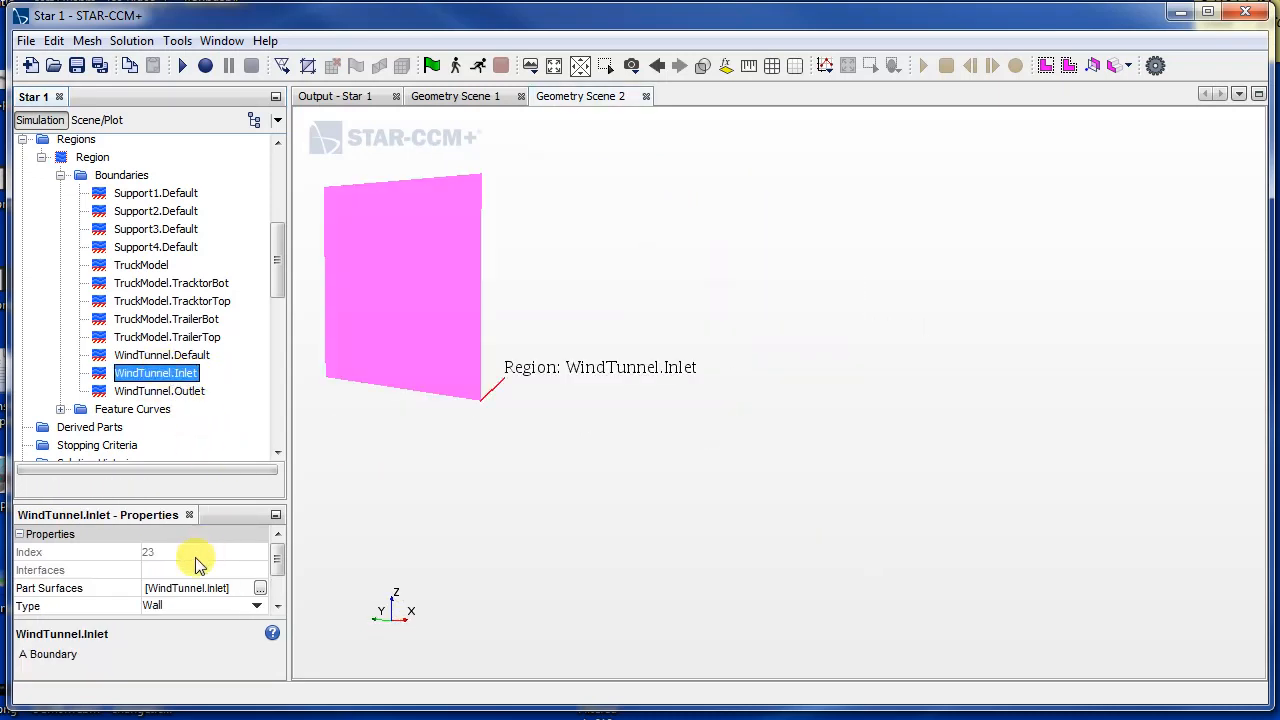
{"action": "mouse_move", "coordinate": [218, 415]}
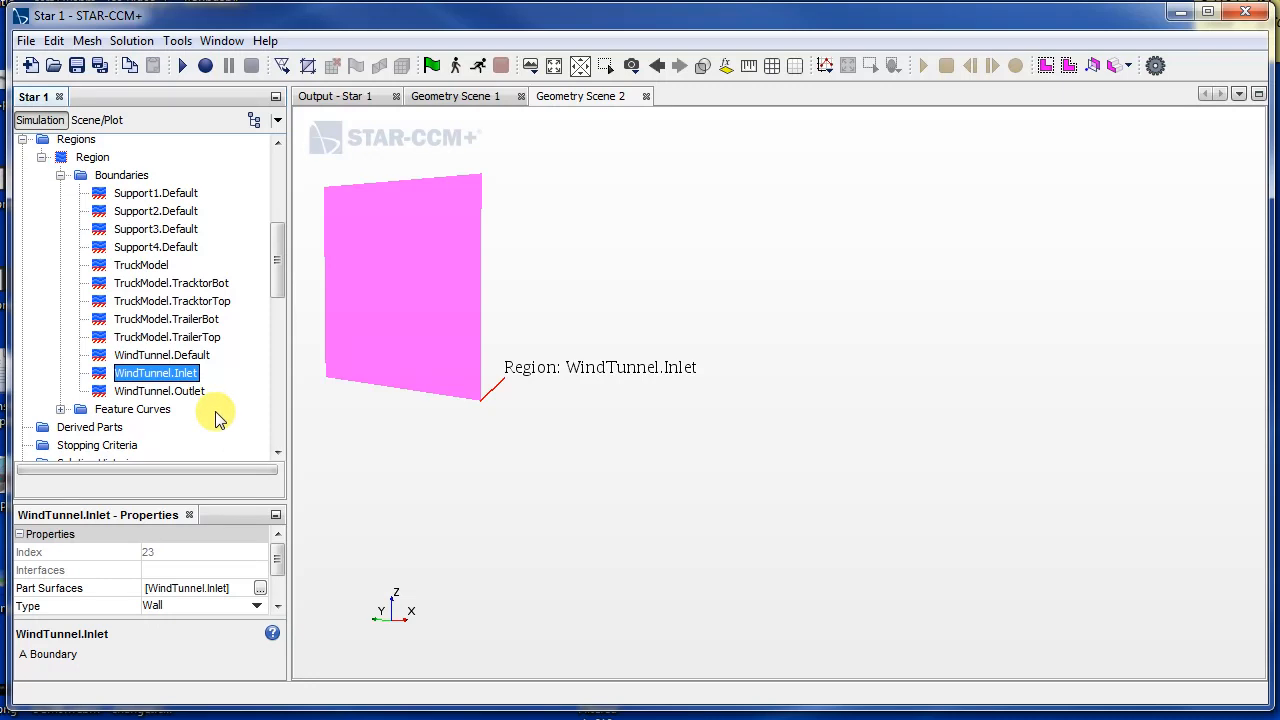
{"action": "mouse_move", "coordinate": [396, 590]}
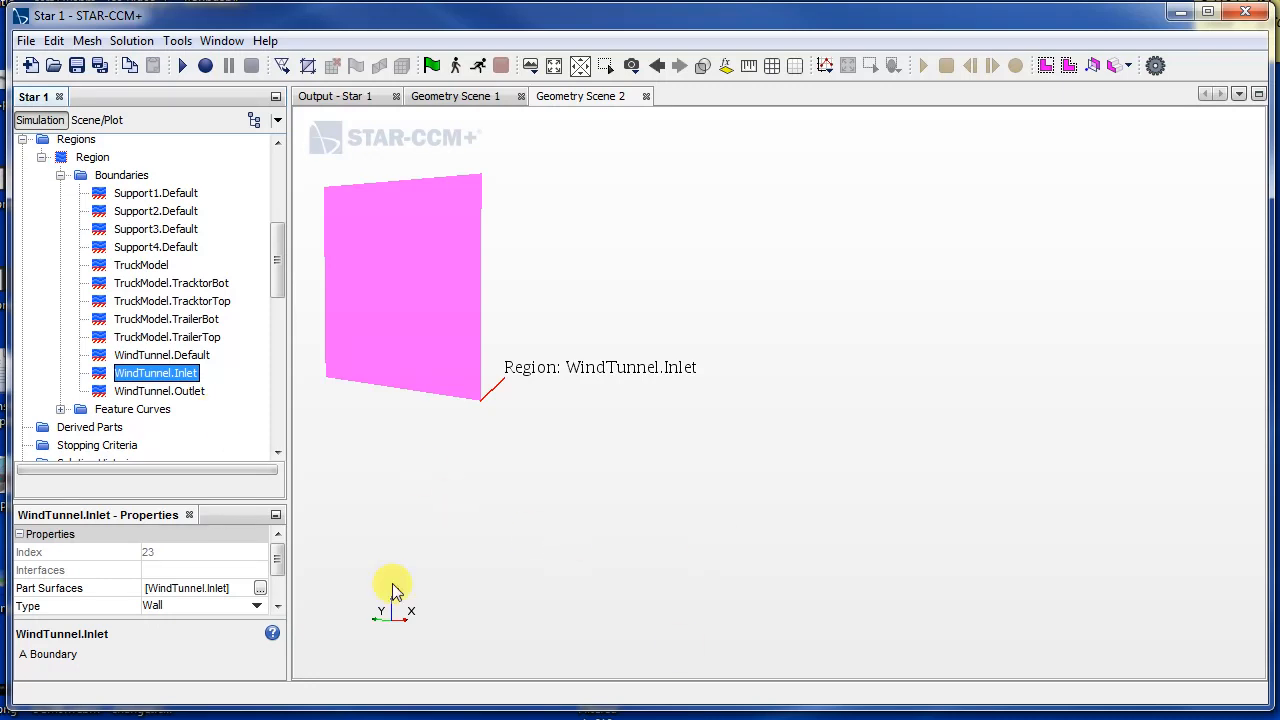